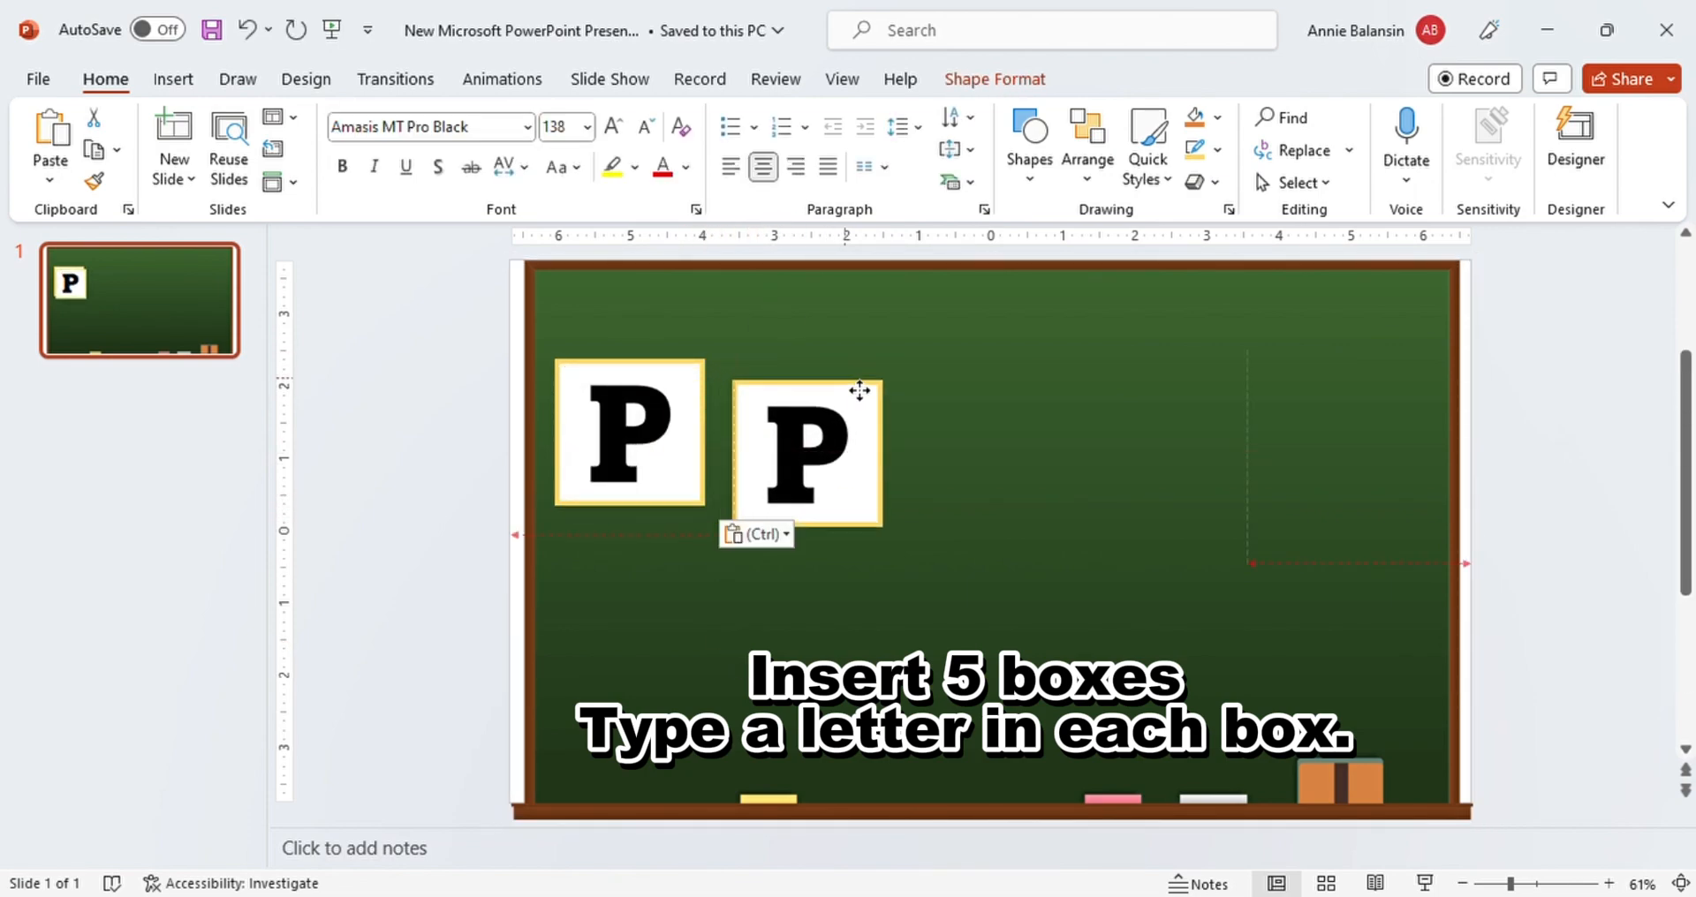
Type R, paste a fifth box for D and leave the PROUD boxes at uneven heights
{"action": "type", "text": "R"}
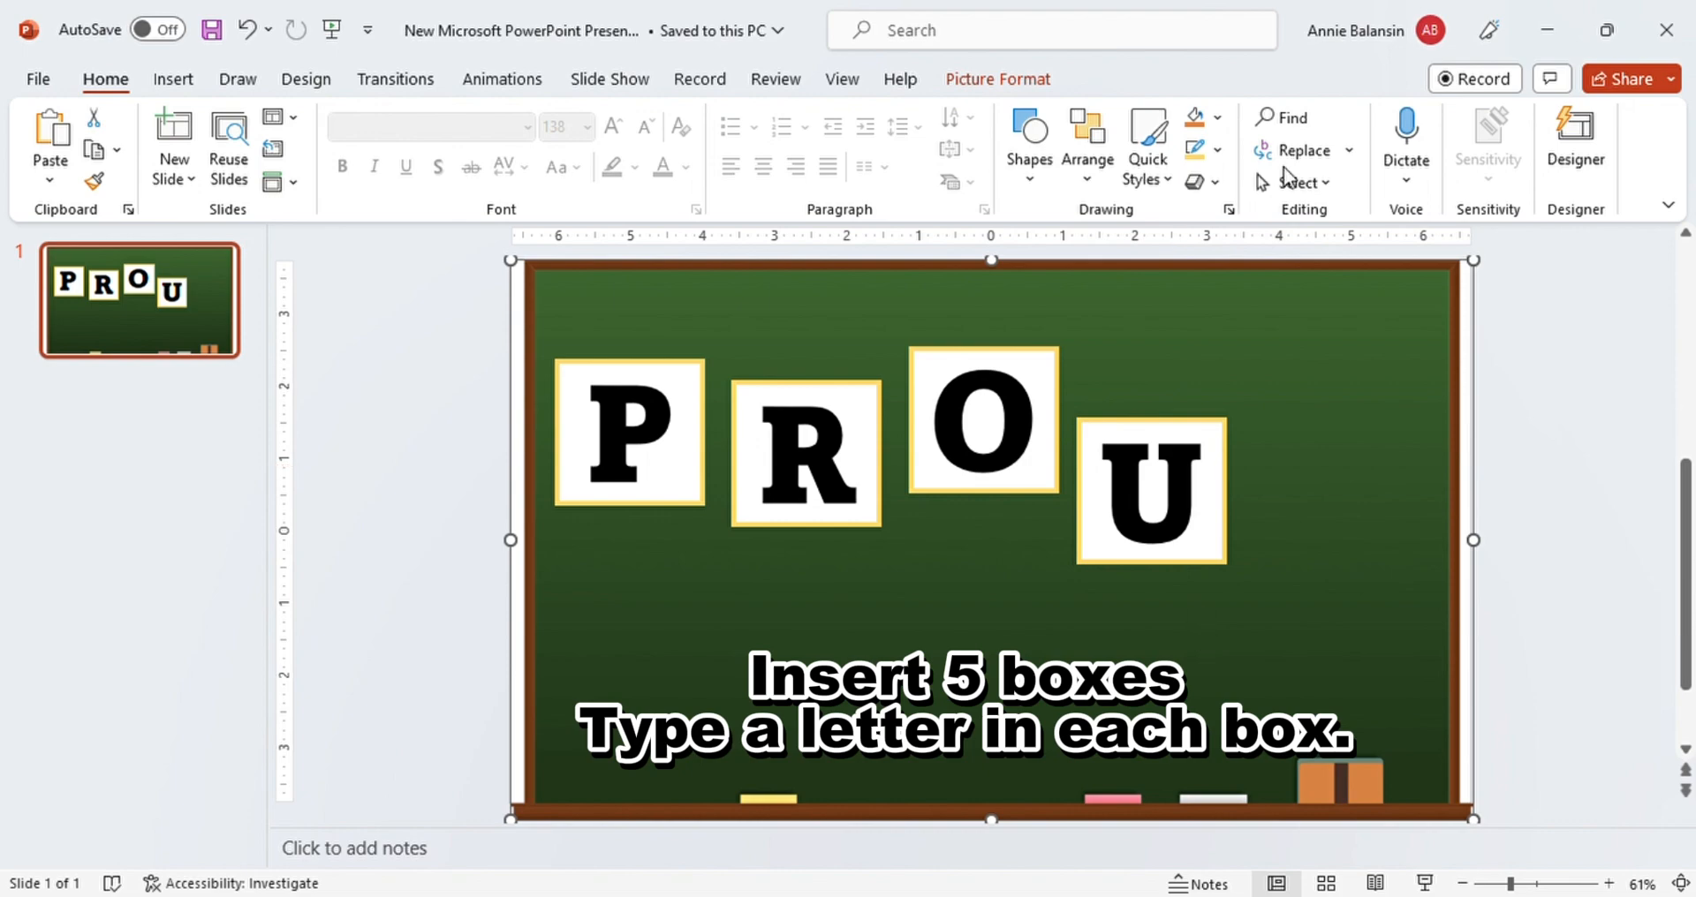
{"action": "key", "text": "ctrl+v"}
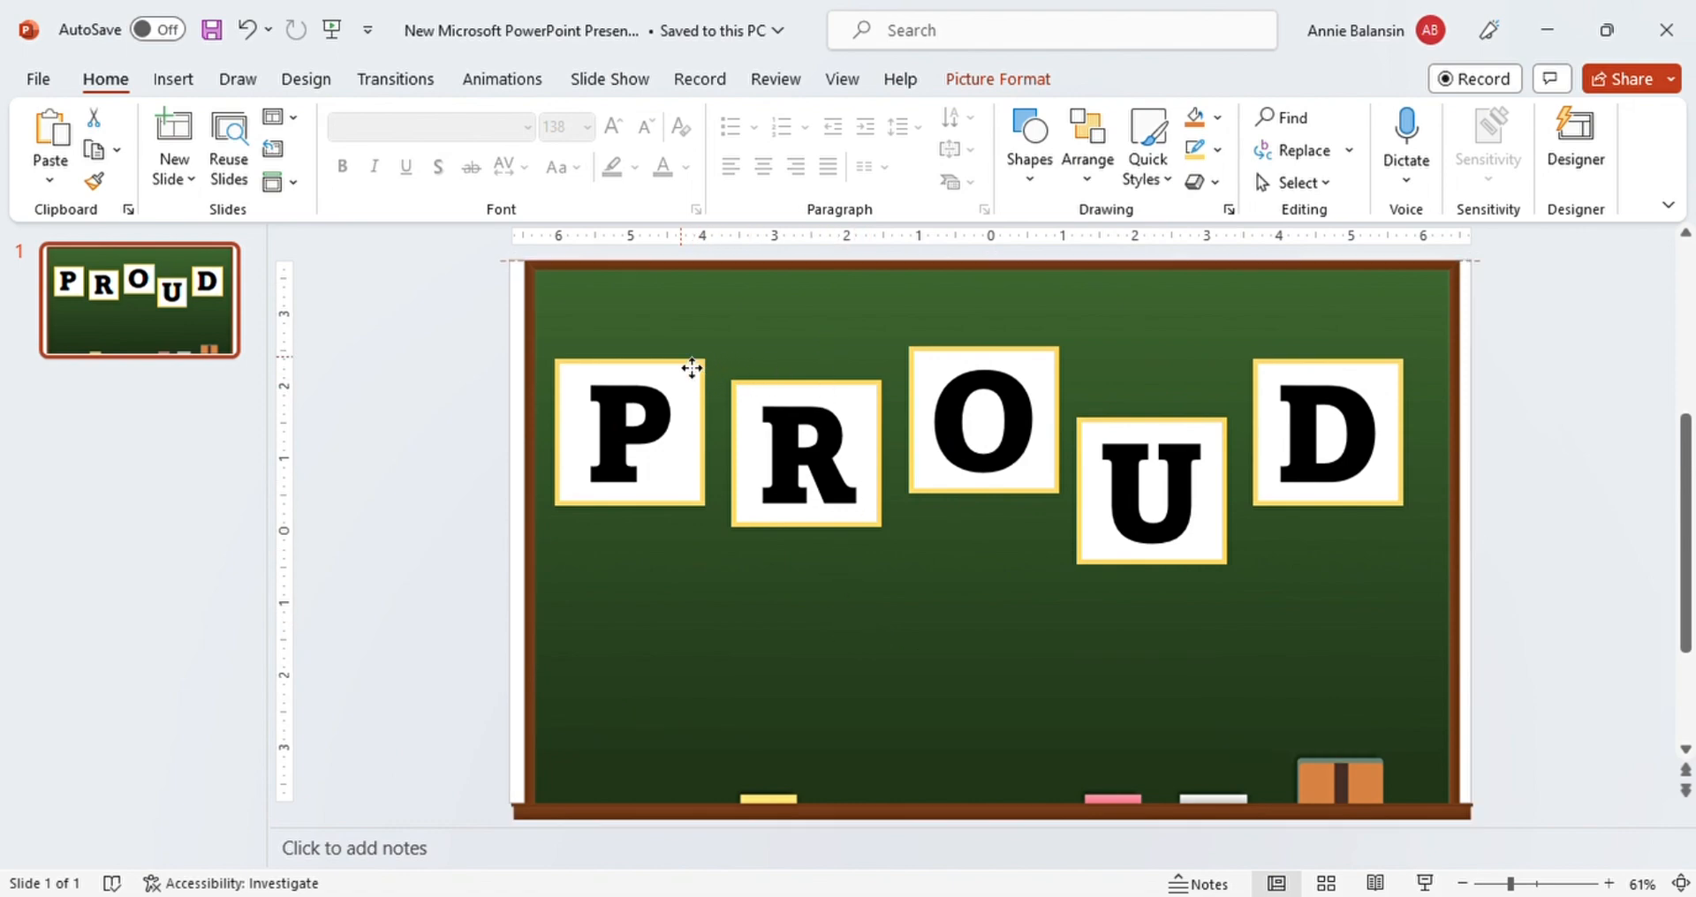
{"action": "left_click", "coordinate": [685, 375]}
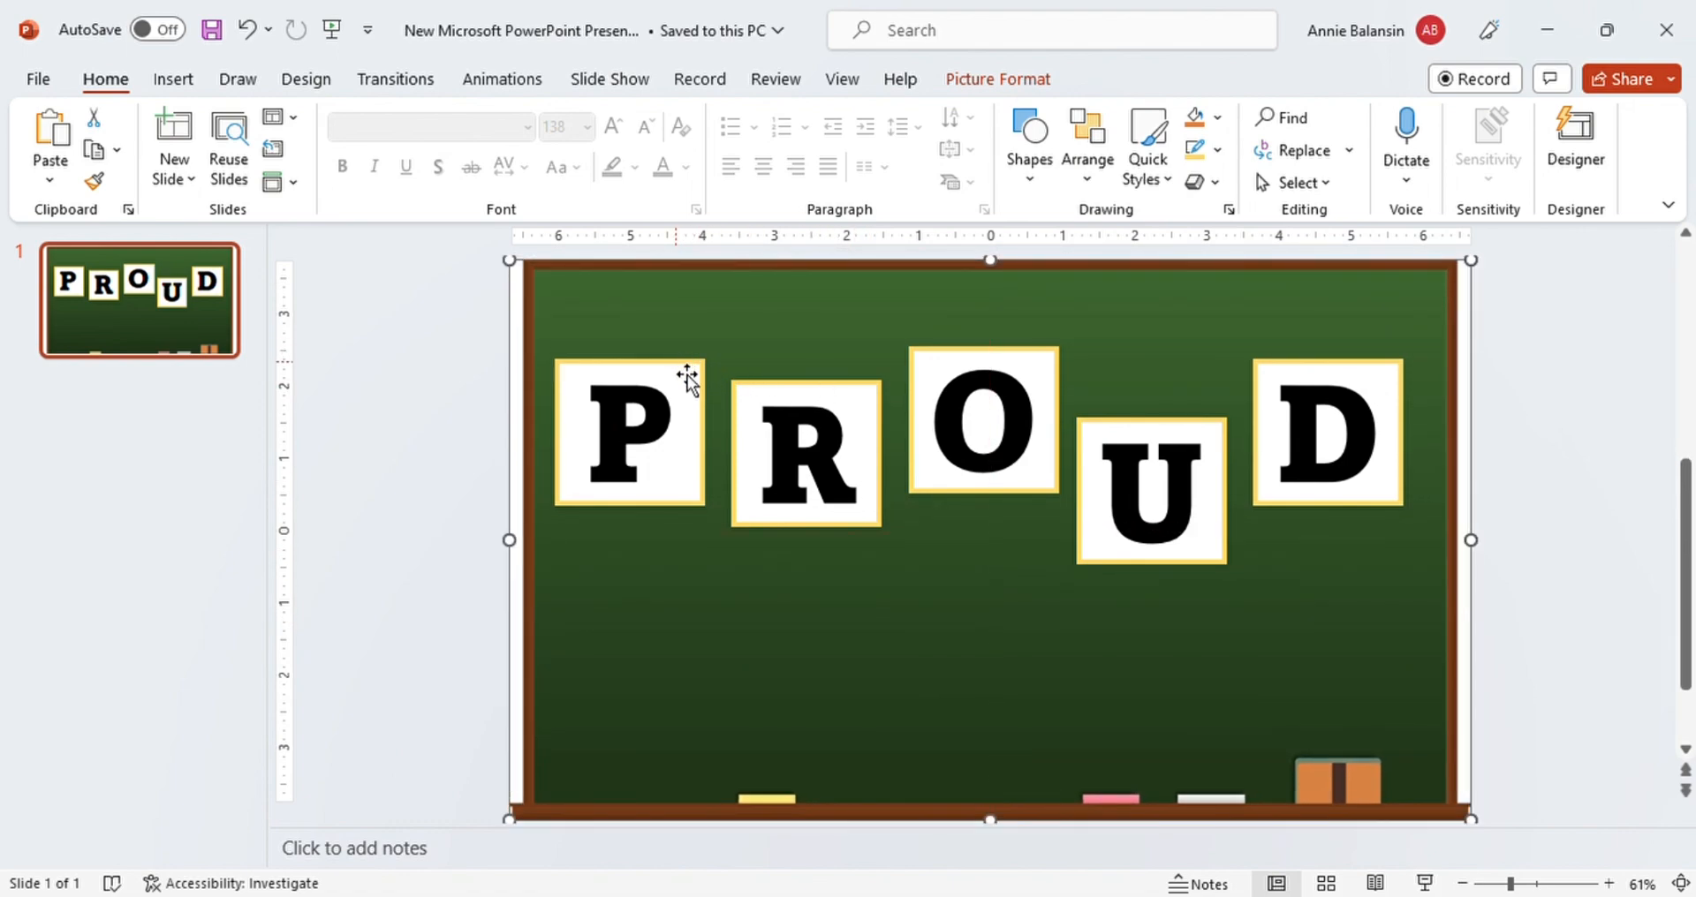
{"action": "left_click", "coordinate": [629, 427]}
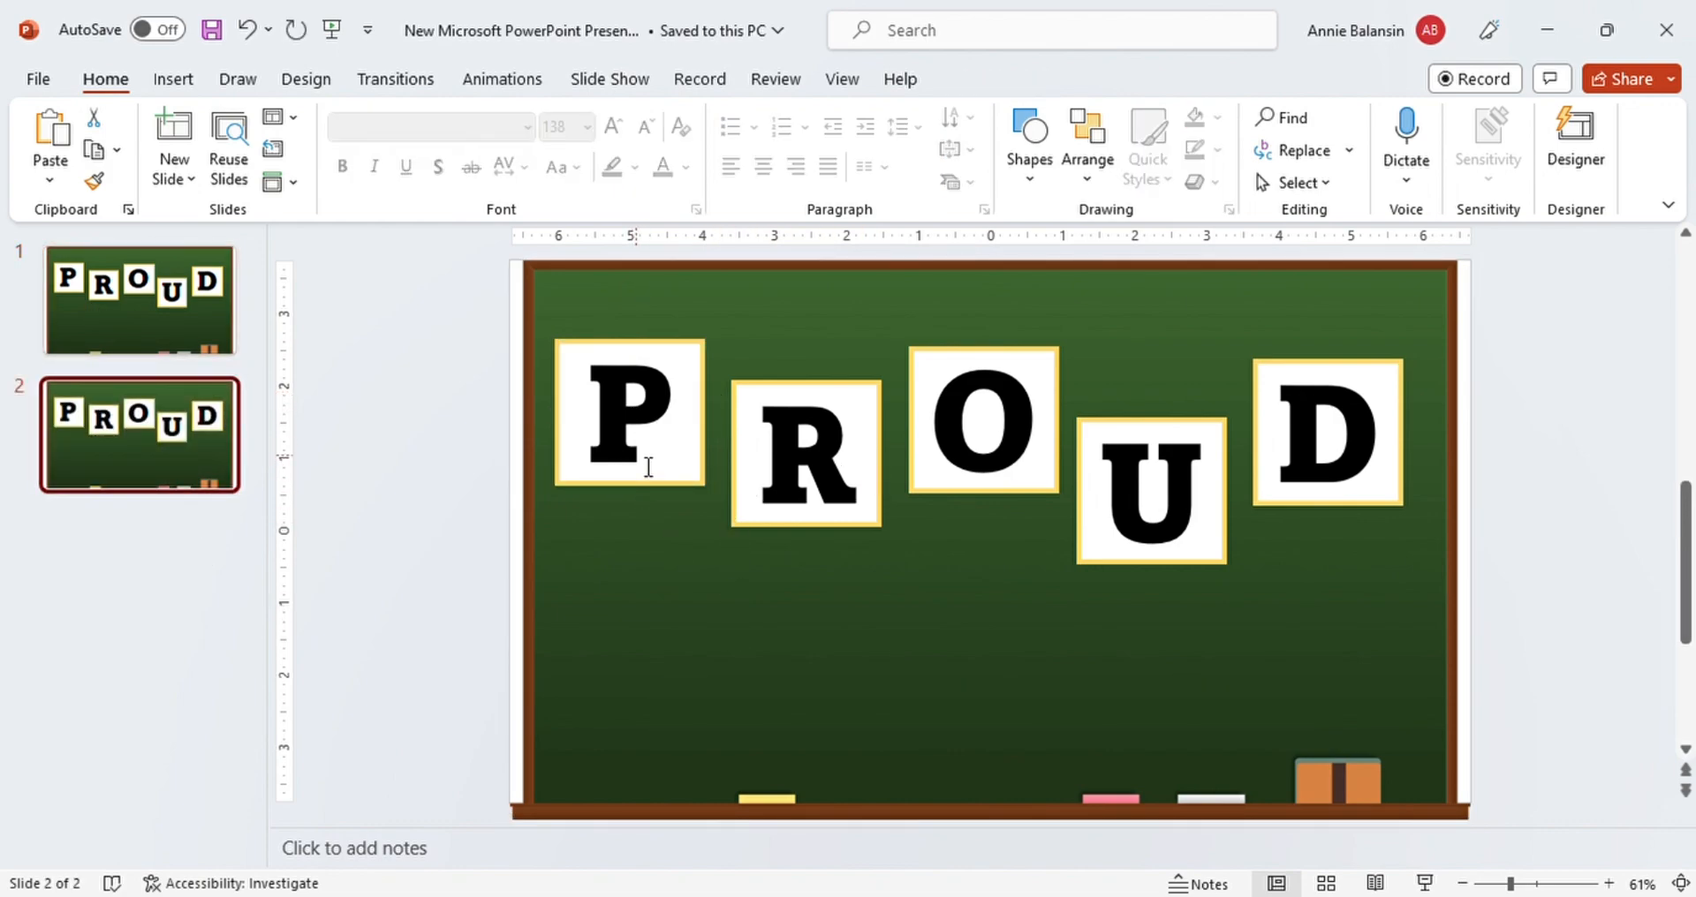
Drag the P, U and D boxes down into one level row and give the boxes a blue Shape Fill
{"action": "left_click", "coordinate": [629, 412]}
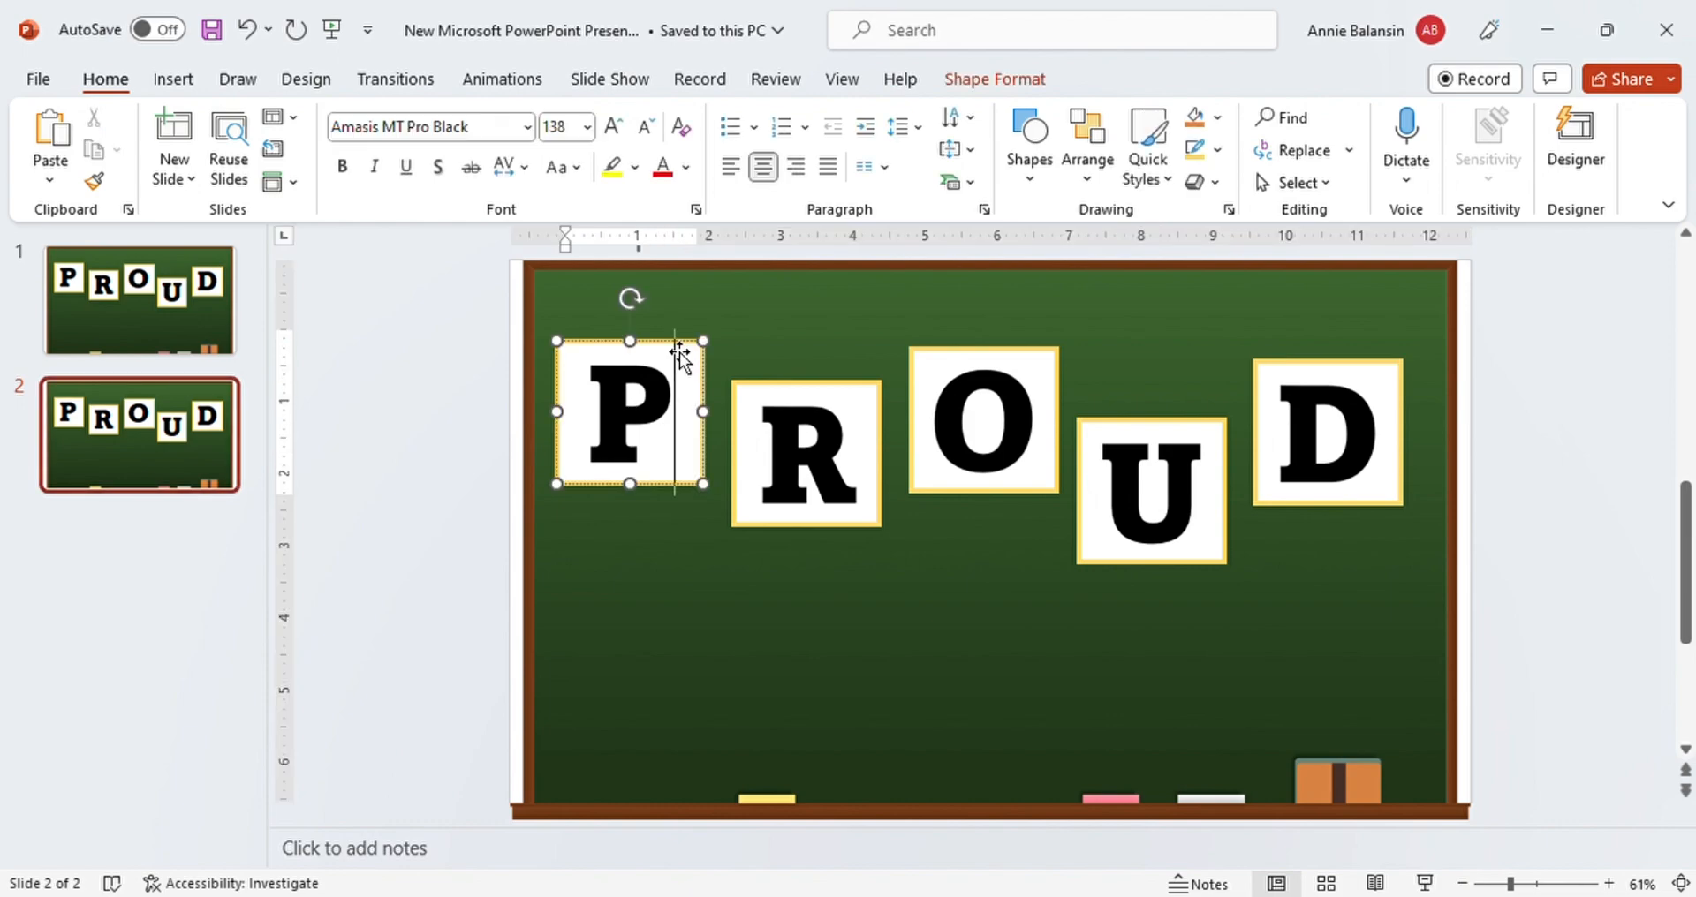
{"action": "left_click_drag", "start_coordinate": [627, 417], "coordinate": [627, 562]}
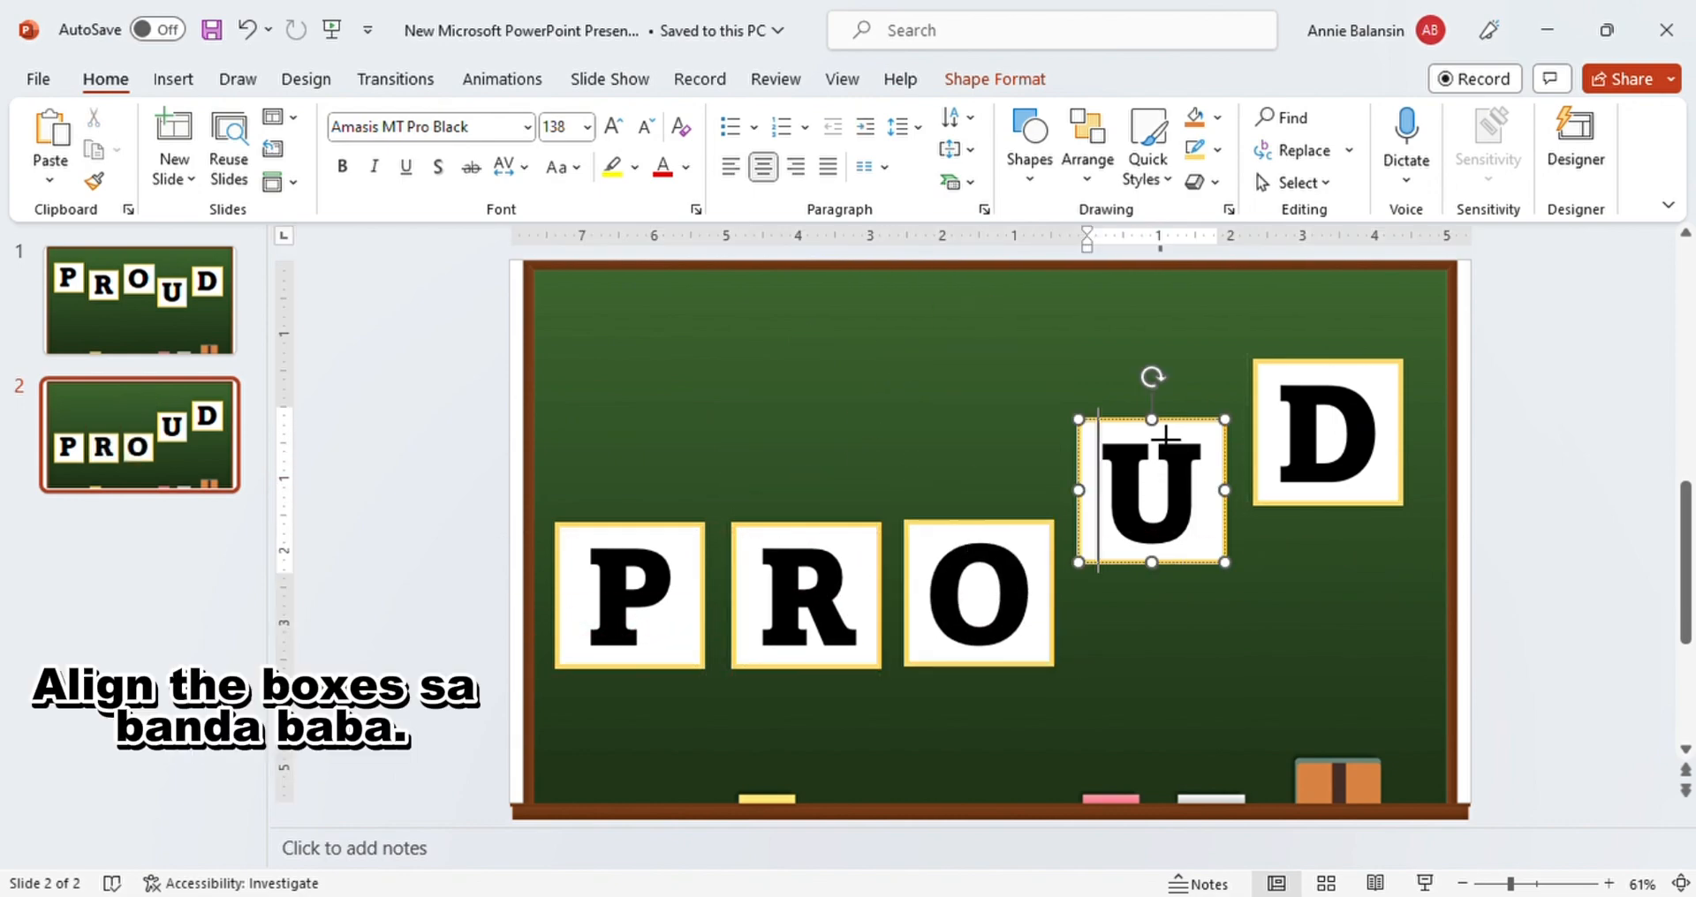
{"action": "left_click_drag", "start_coordinate": [1149, 486], "coordinate": [1150, 595]}
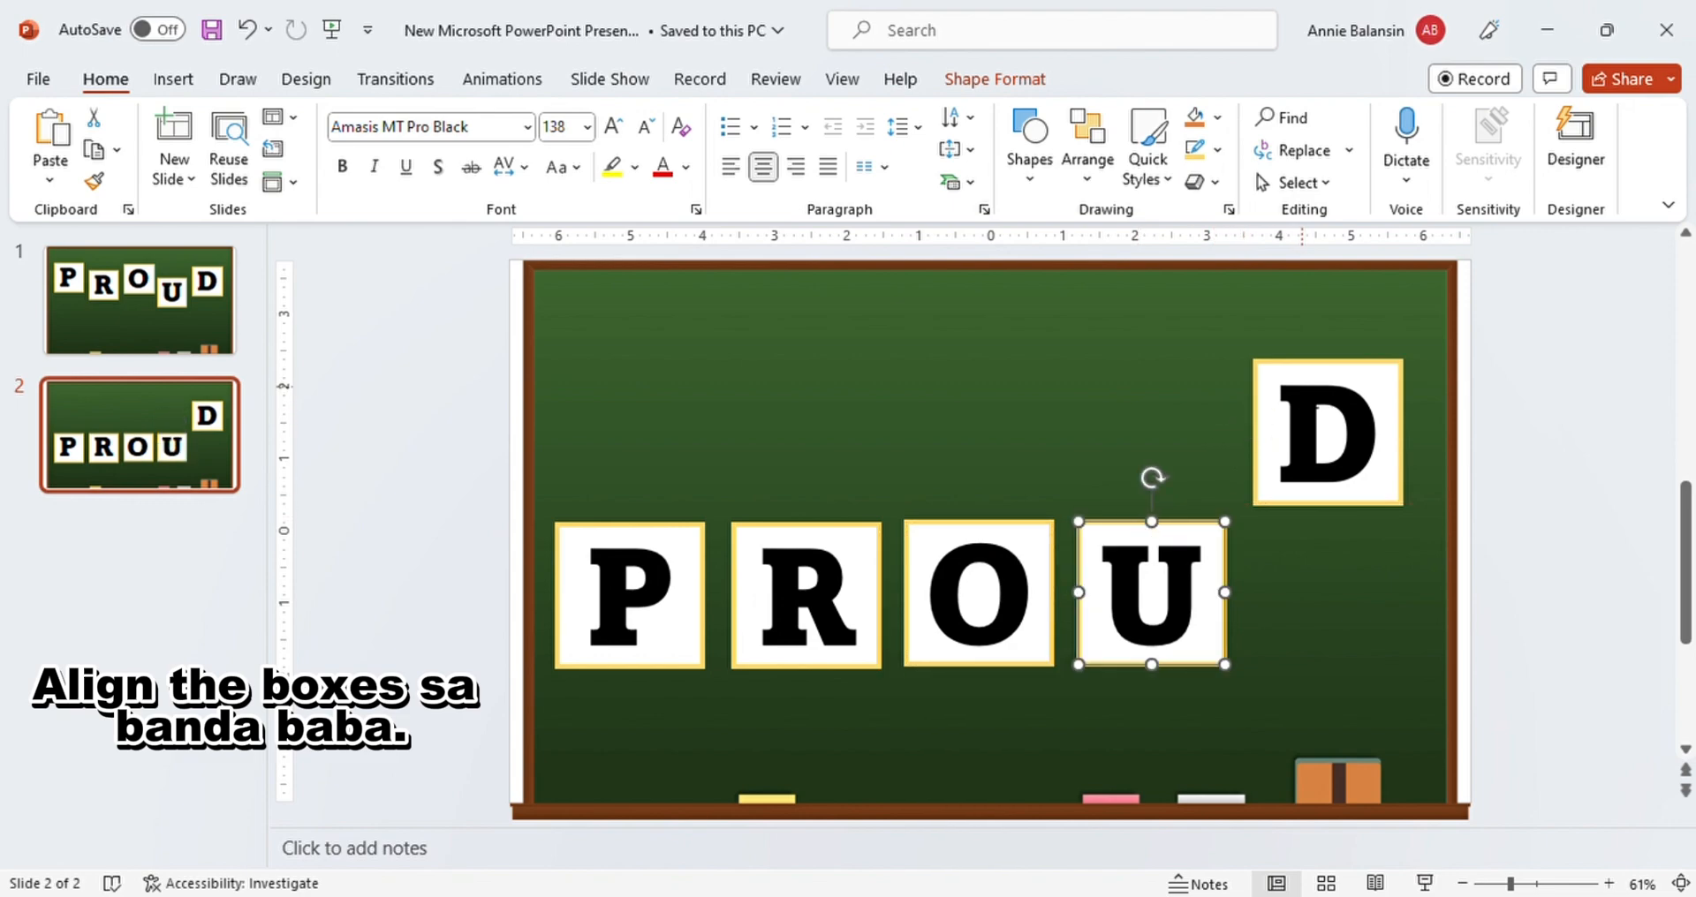
{"action": "left_click_drag", "start_coordinate": [1326, 434], "coordinate": [1323, 591]}
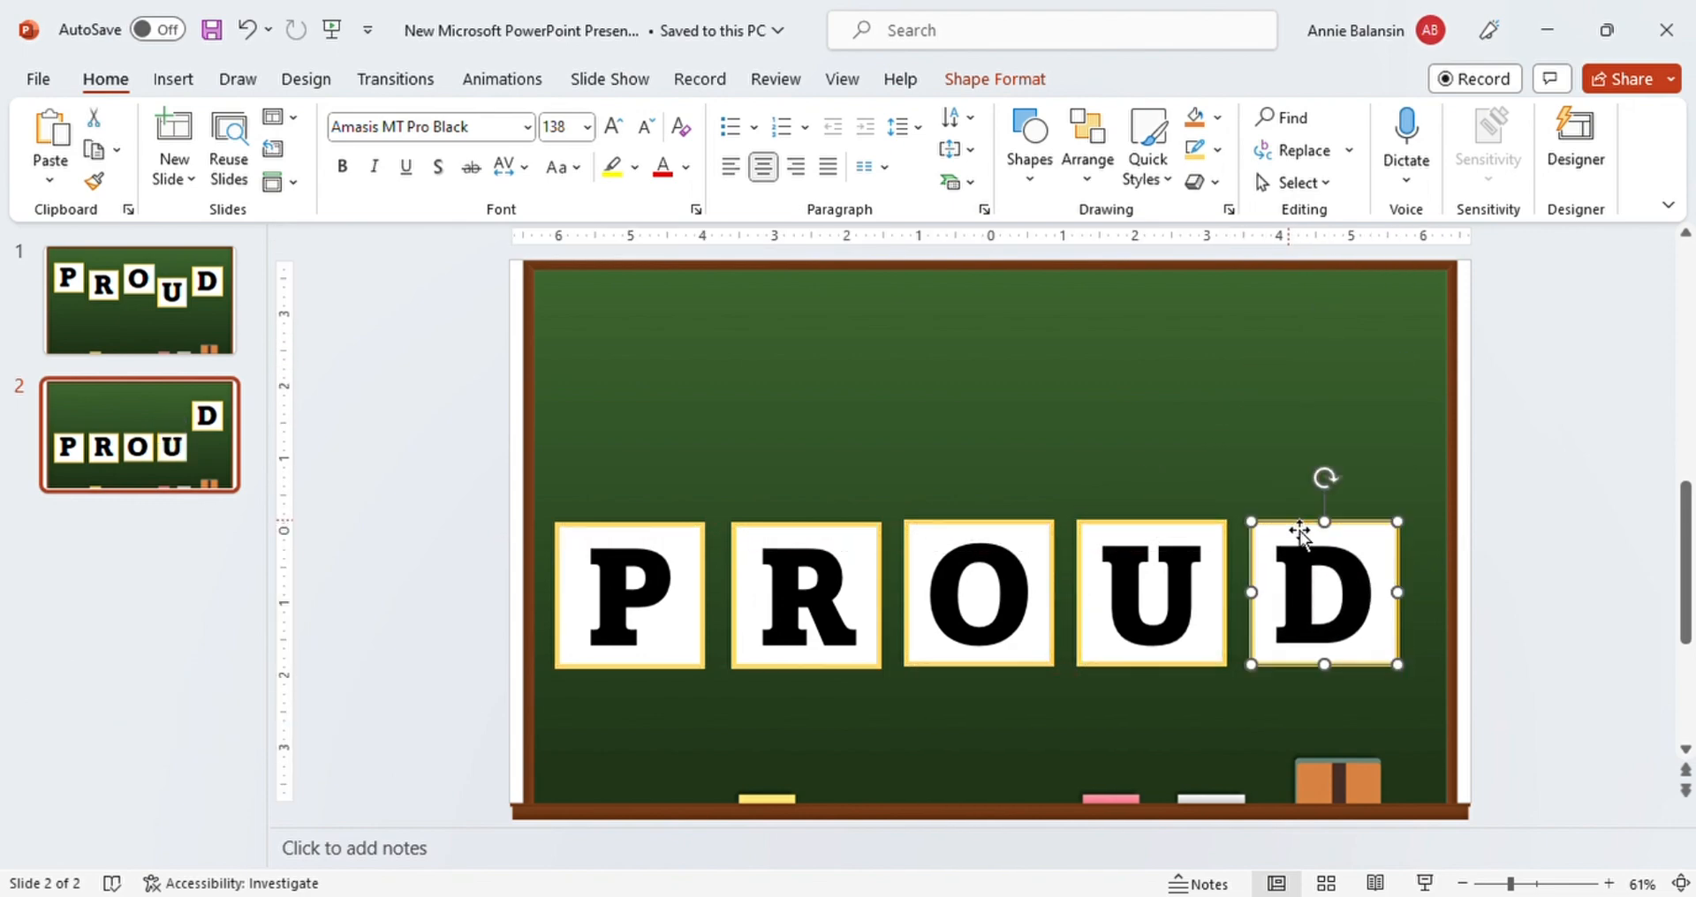
{"action": "left_click", "coordinate": [629, 597]}
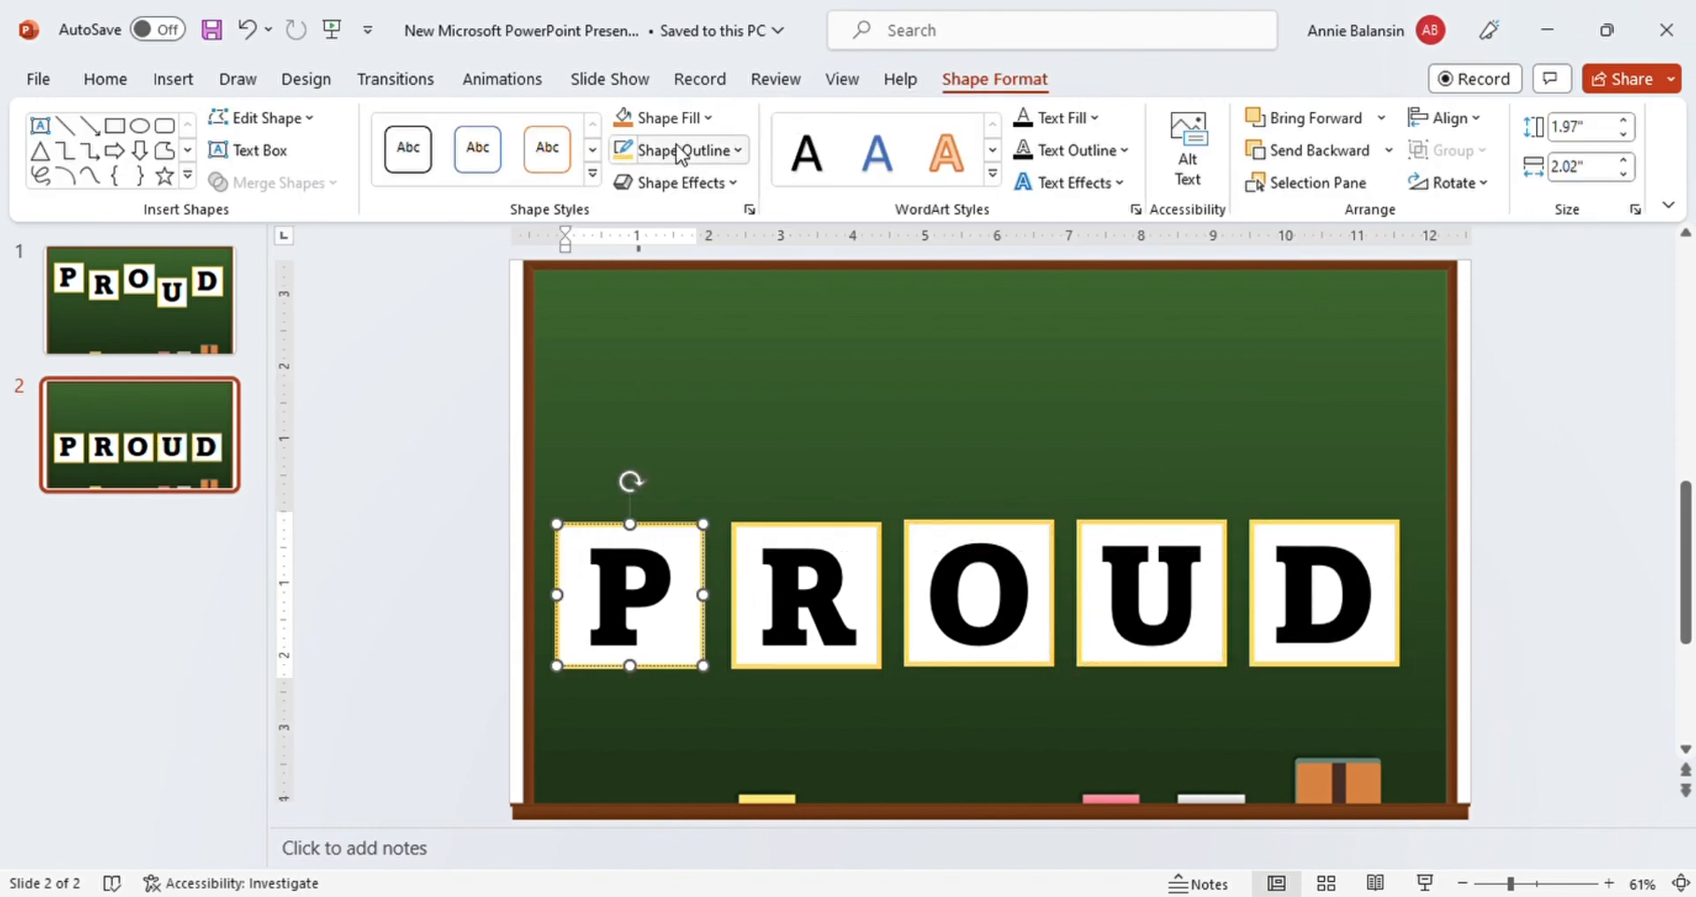
{"action": "left_click", "coordinate": [664, 117]}
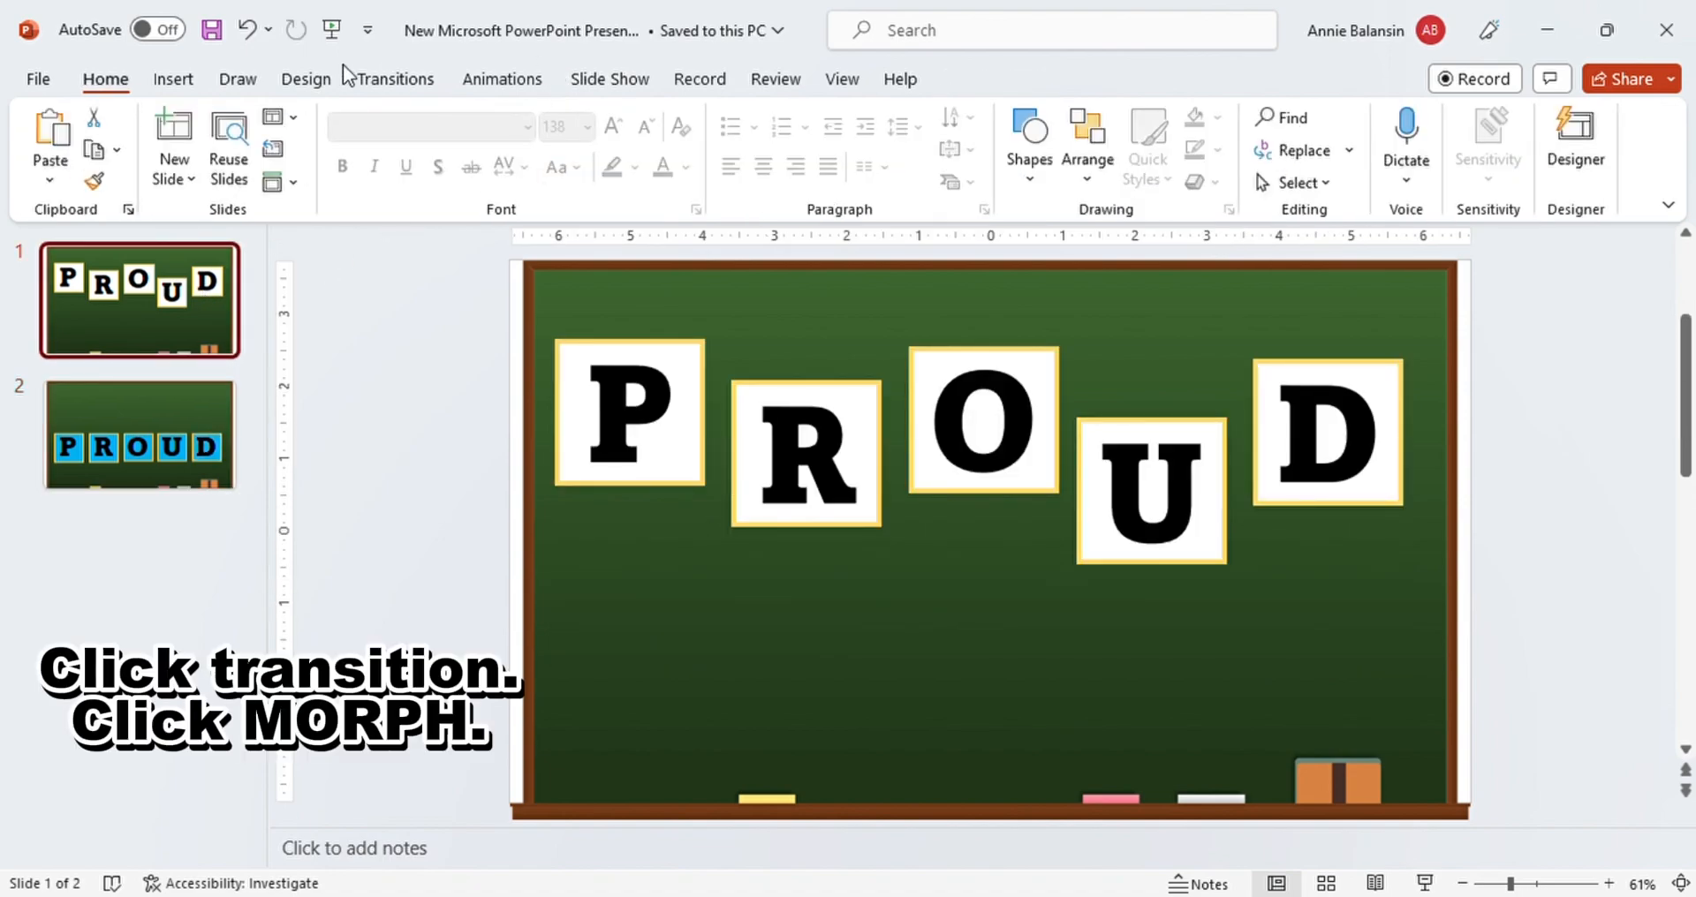
Apply the Morph transition to slide 1 and move to slide 2 to do the same
{"action": "left_click", "coordinate": [396, 77]}
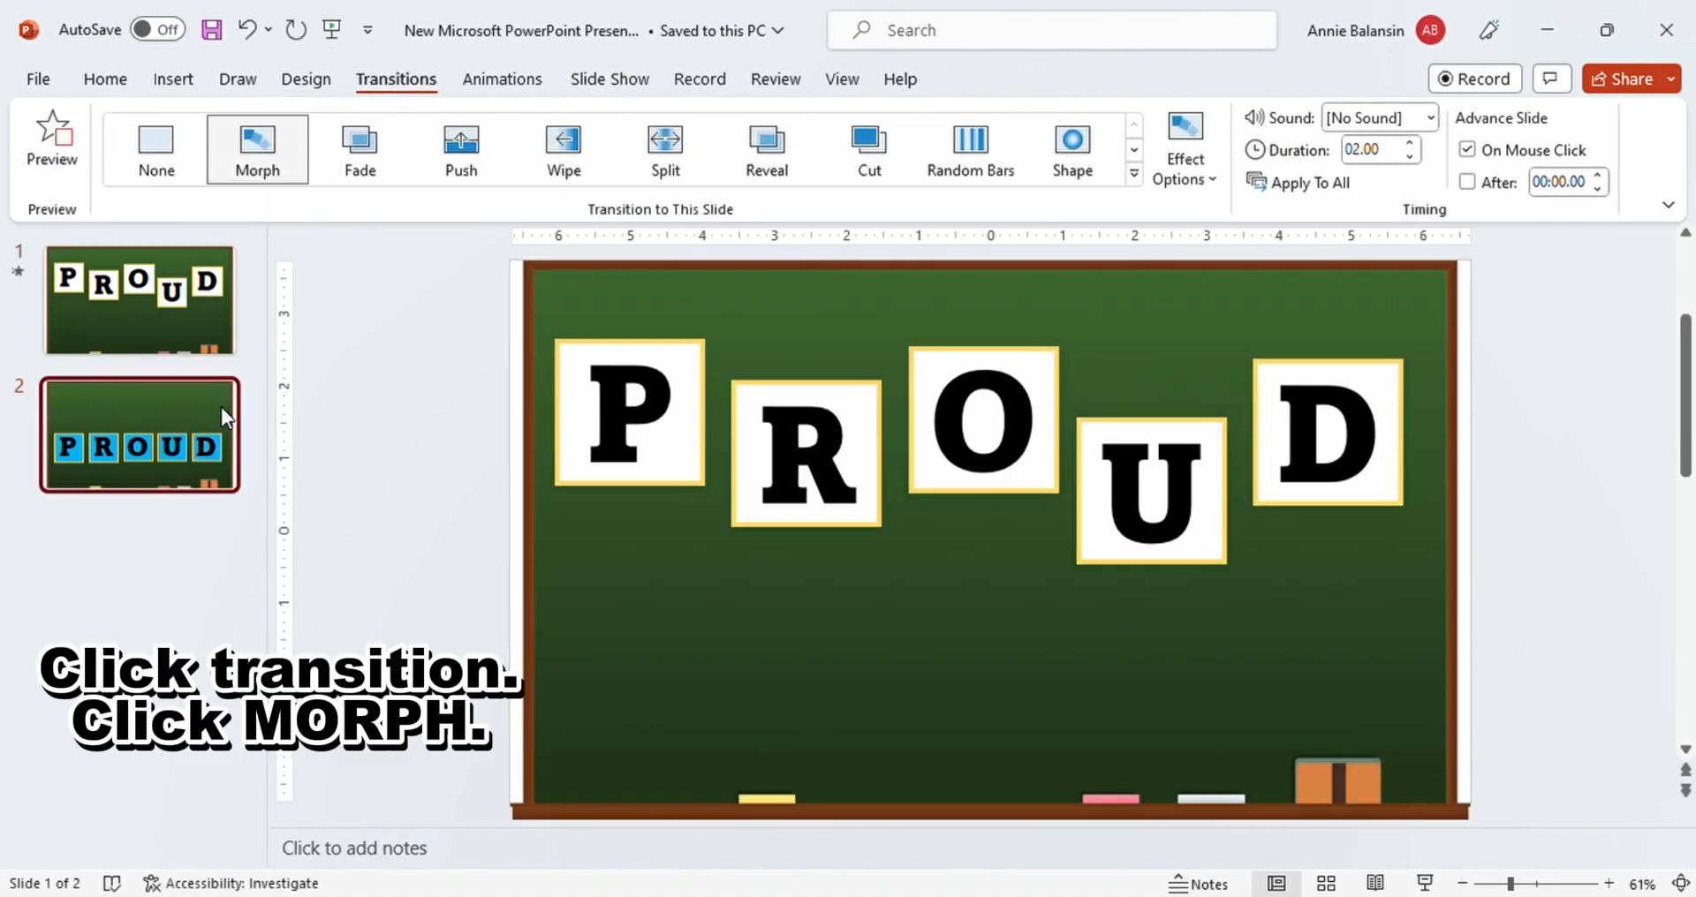
{"action": "left_click", "coordinate": [258, 149]}
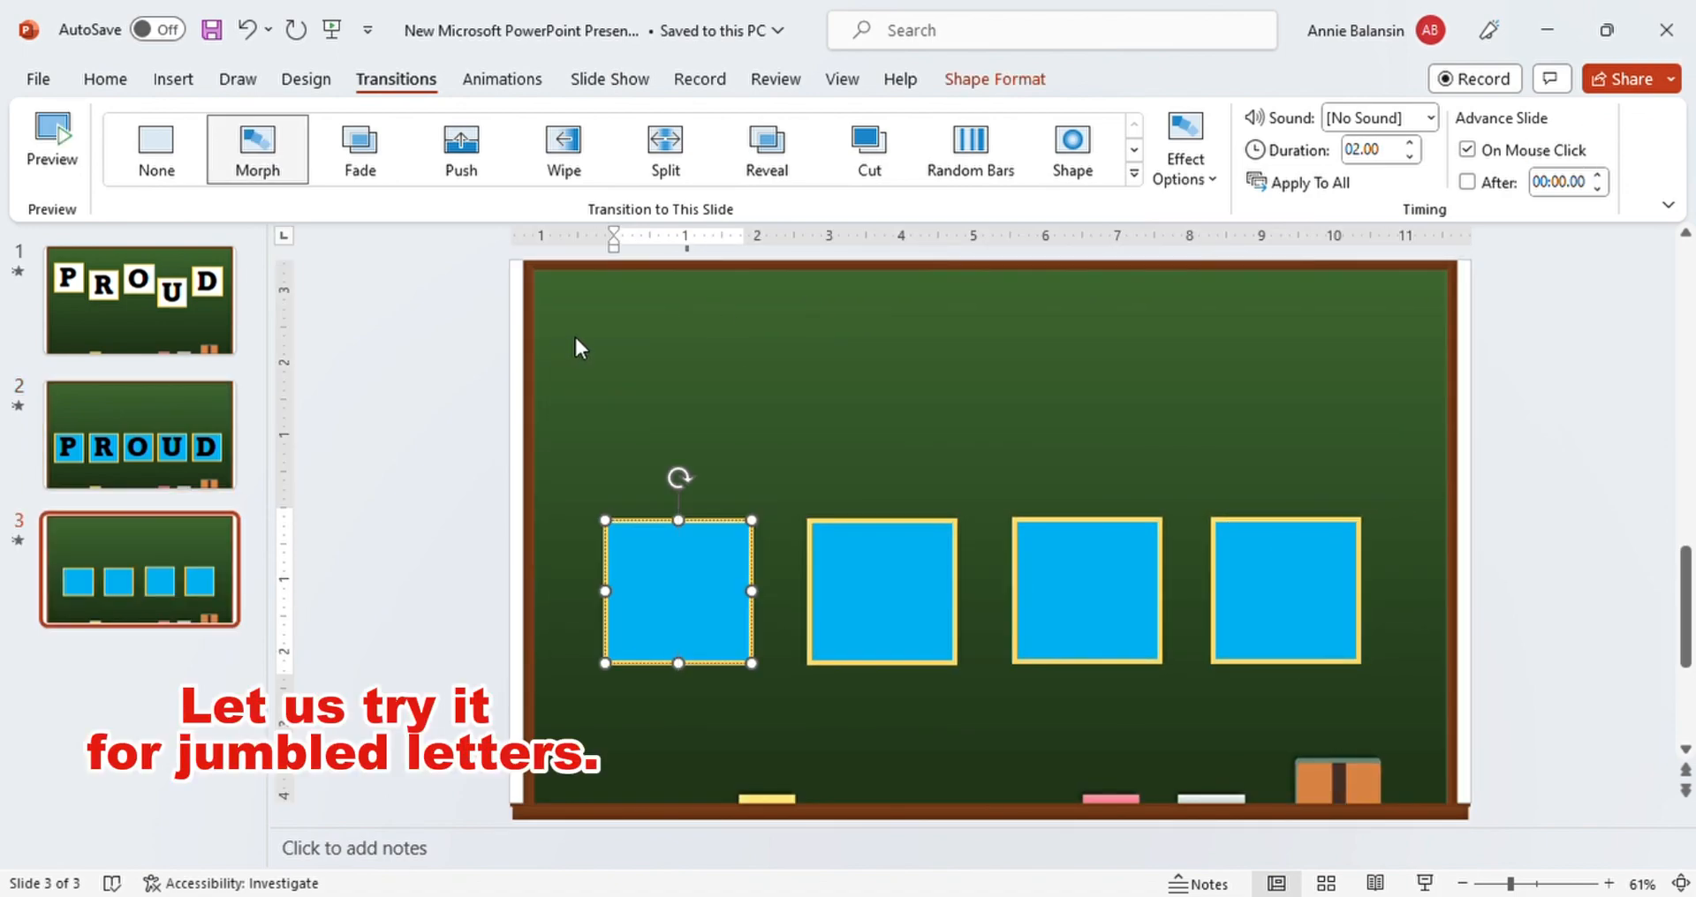
{"action": "mouse_move", "coordinate": [1065, 406]}
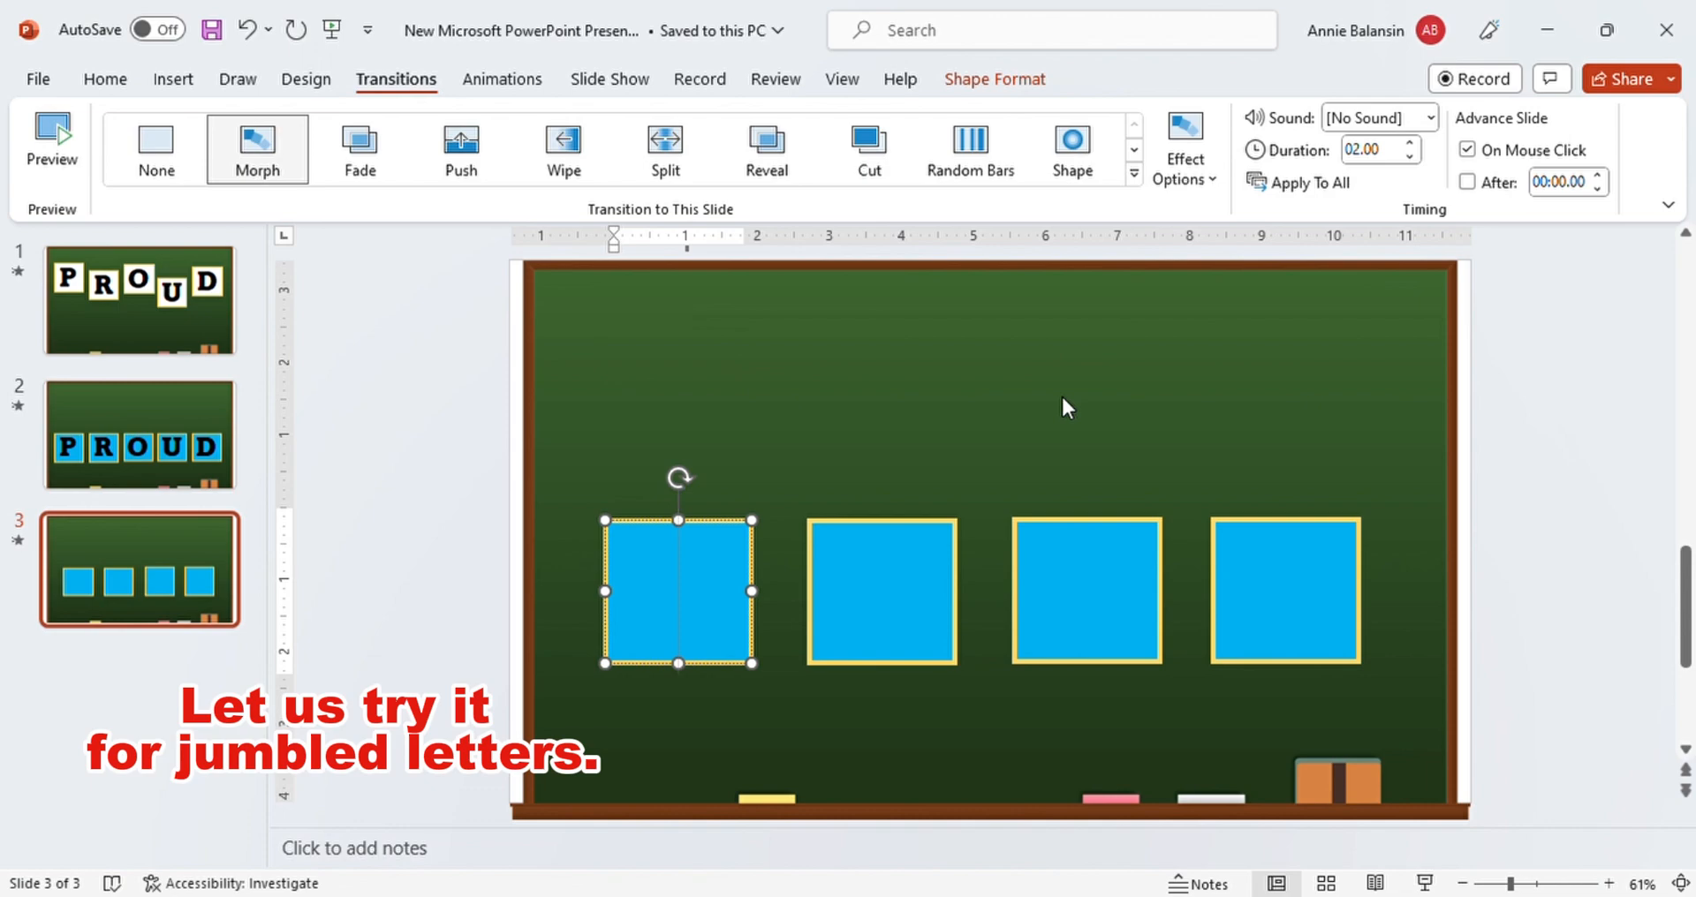
Enter O, L, E and V into the four blue boxes in turn
{"action": "type", "text": "O"}
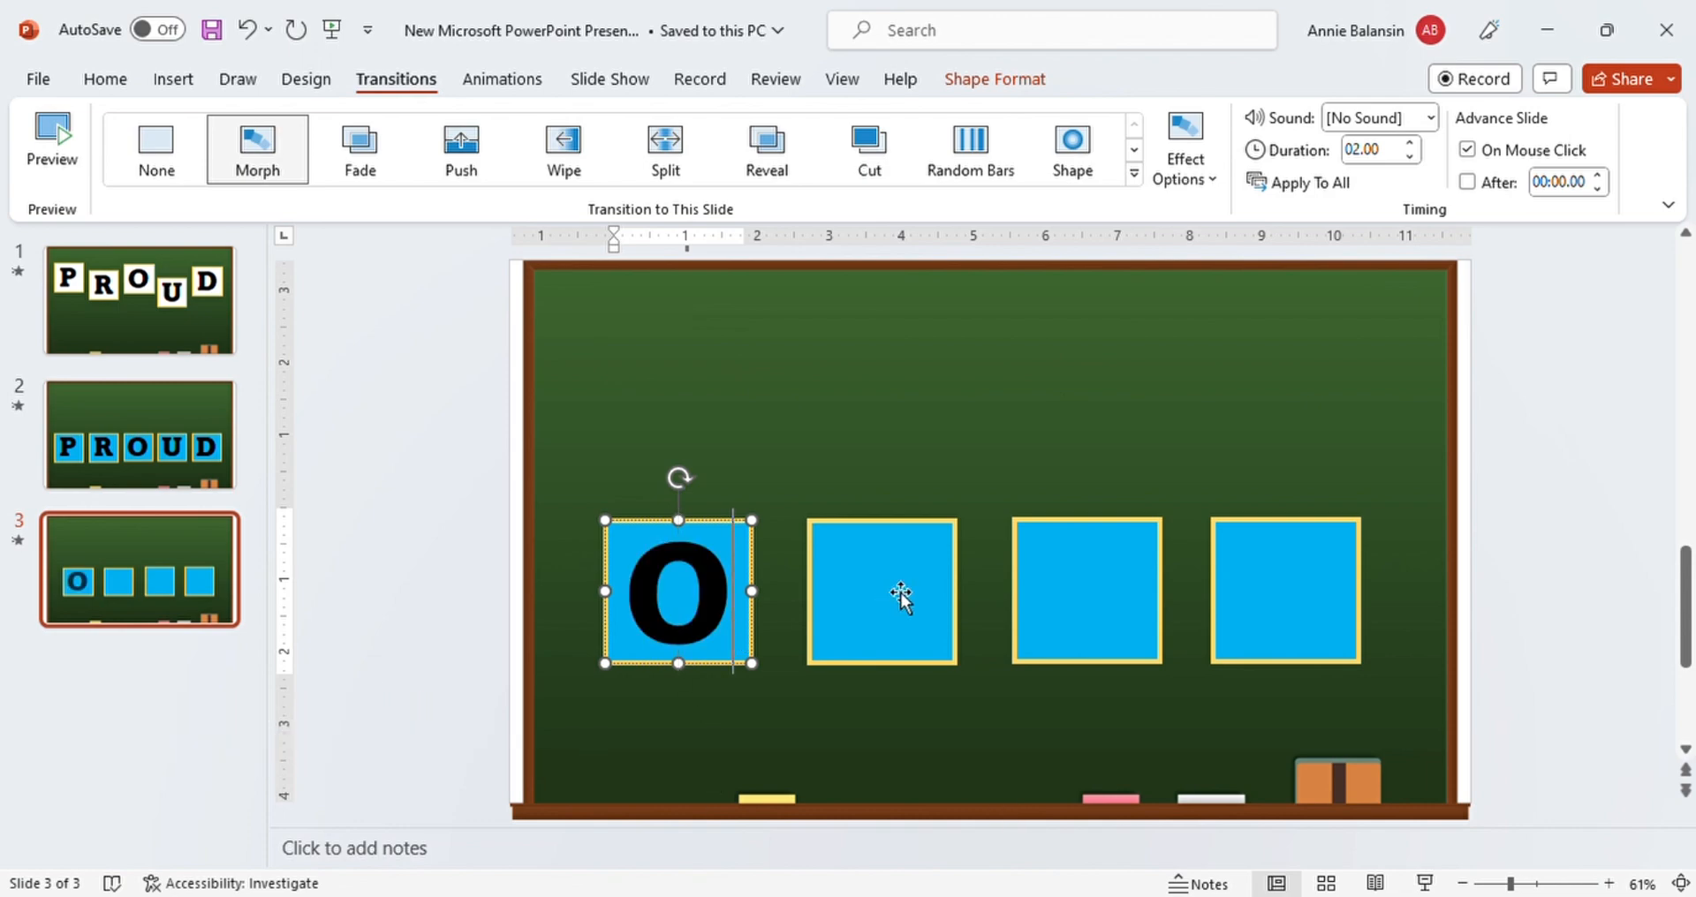
{"action": "left_click", "coordinate": [898, 597]}
{"action": "type", "text": "L"}
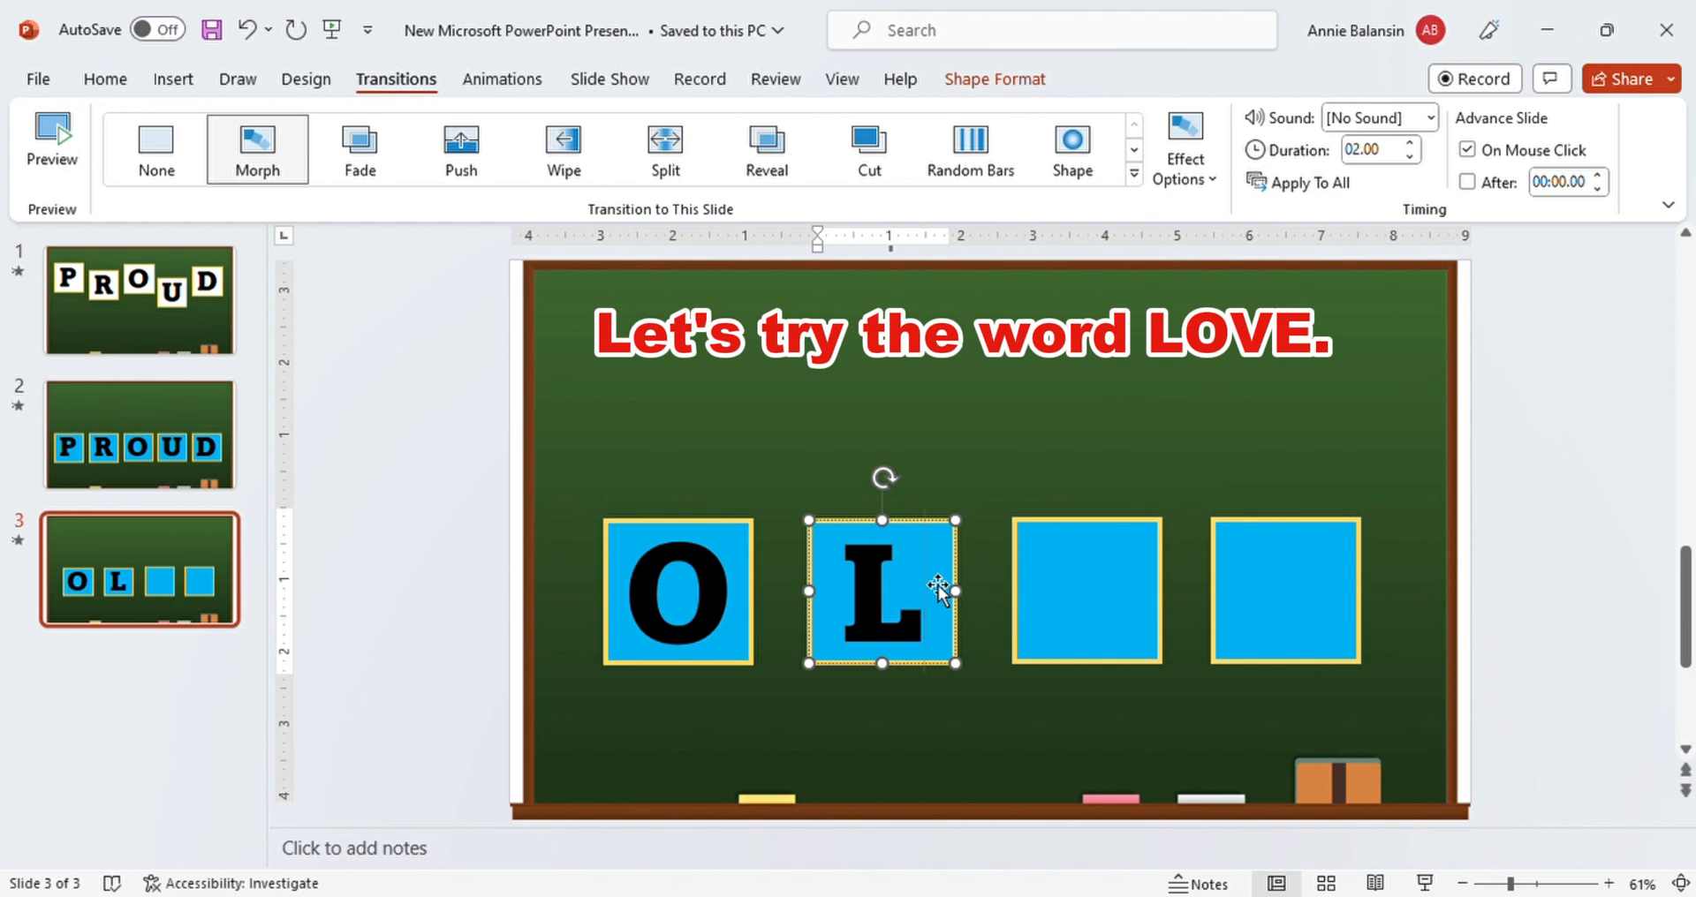
{"action": "left_click", "coordinate": [1088, 599]}
{"action": "type", "text": "E"}
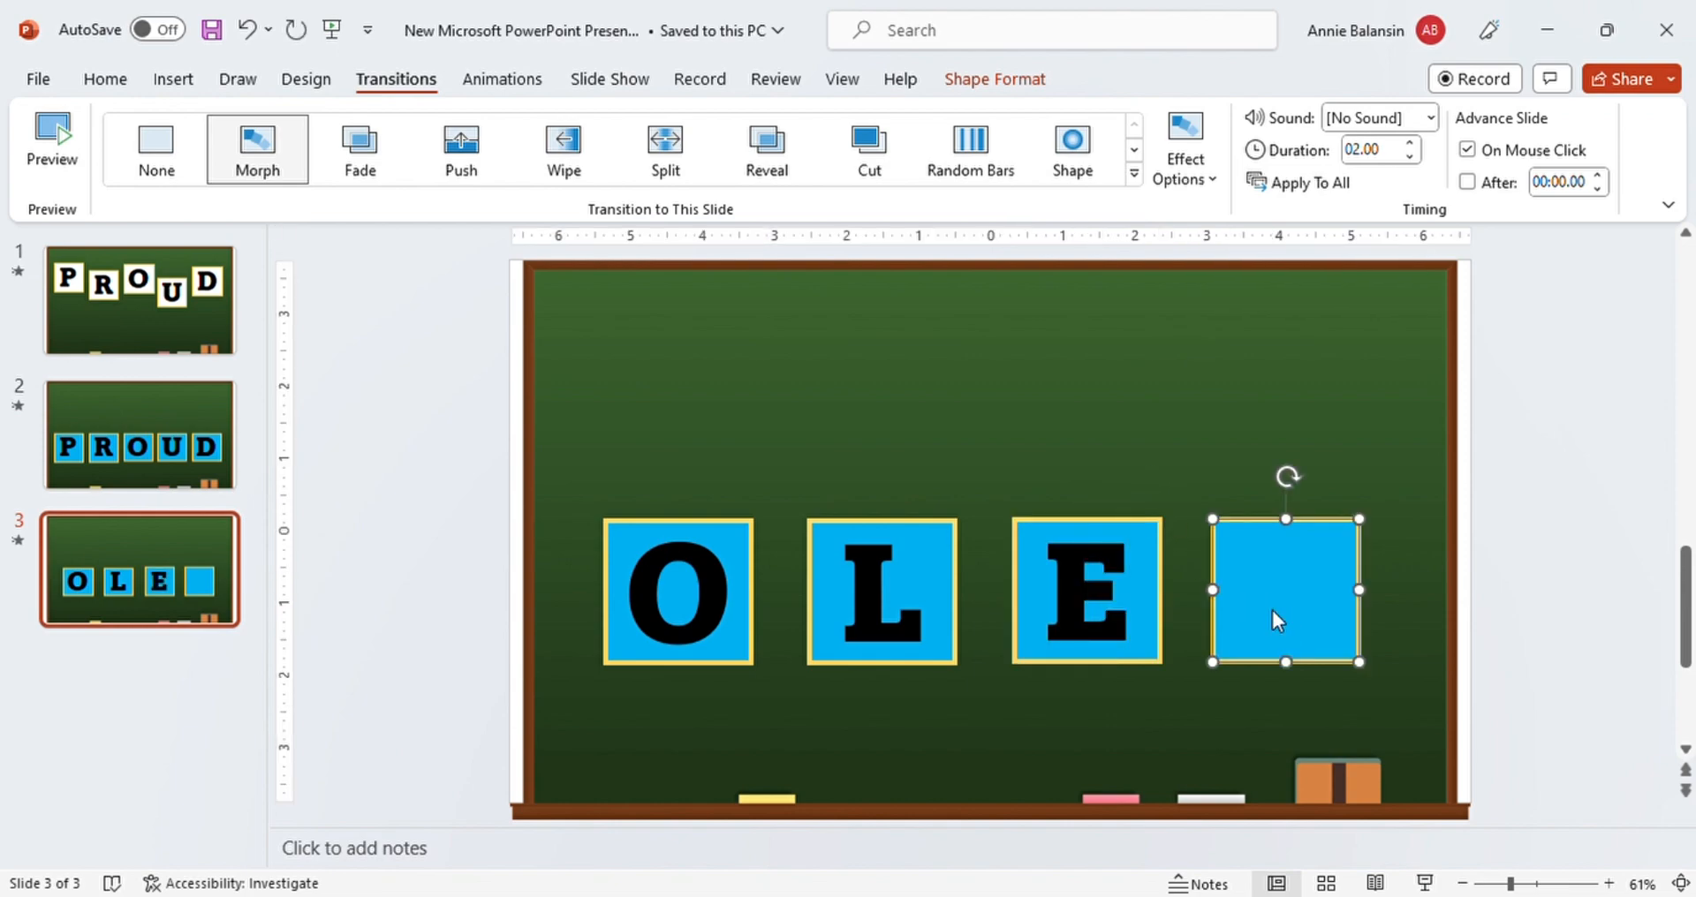
{"action": "type", "text": "V"}
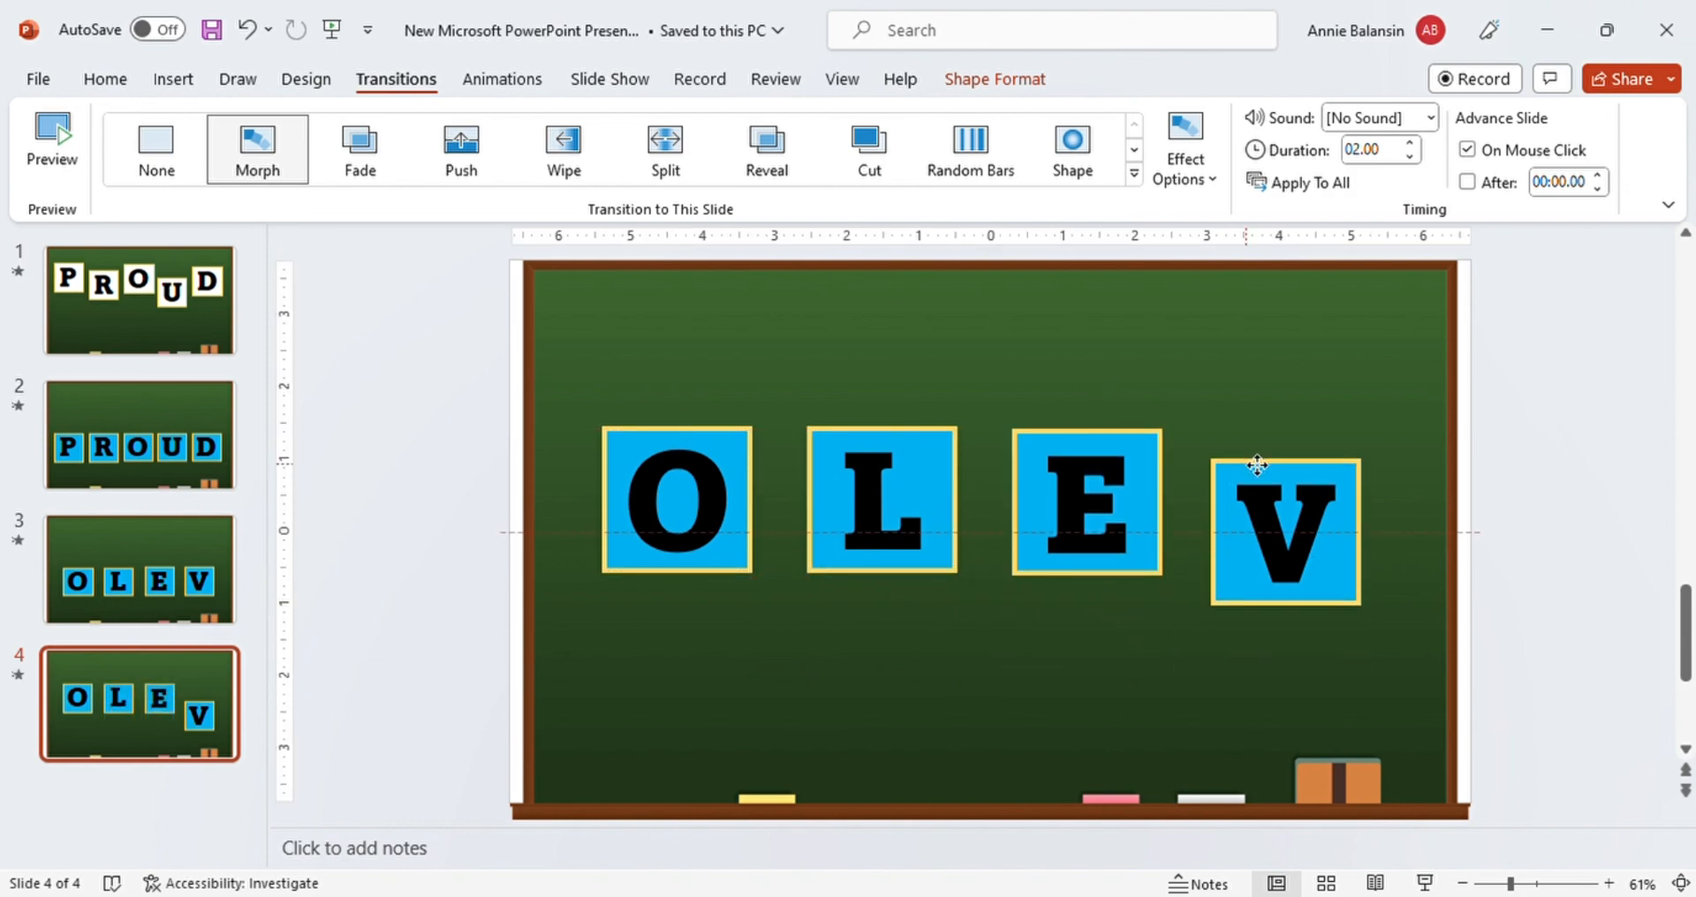
Line up the V box, make the E box pink and set Morph on slides 3 and 4
{"action": "left_click", "coordinate": [1285, 513]}
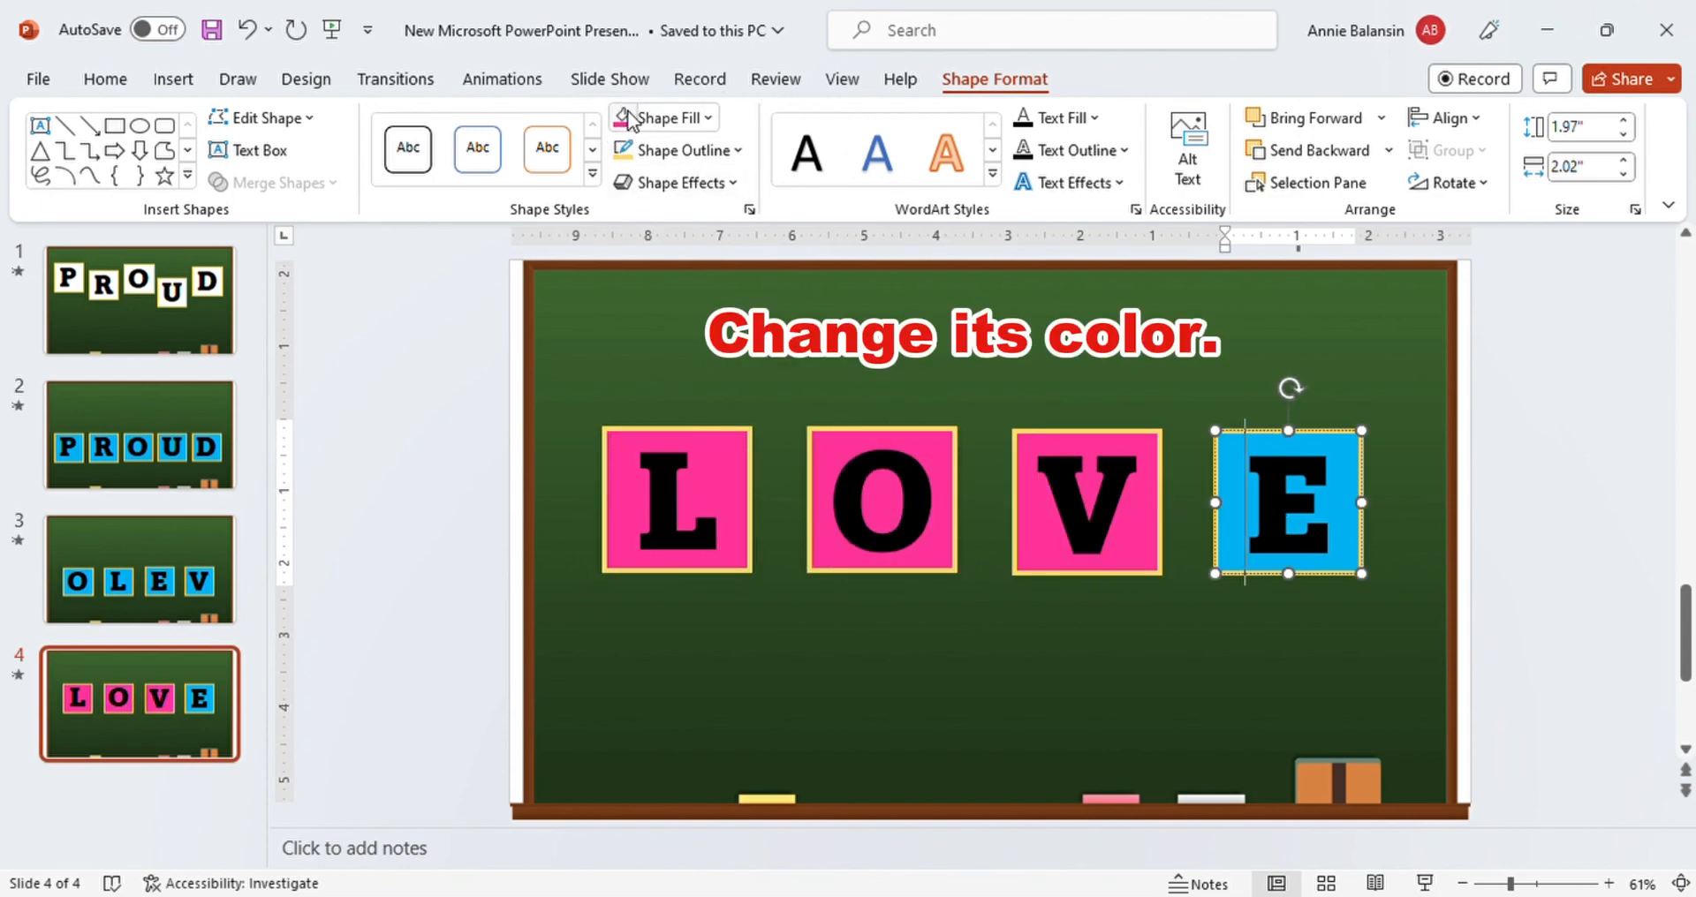
{"action": "left_click", "coordinate": [140, 569]}
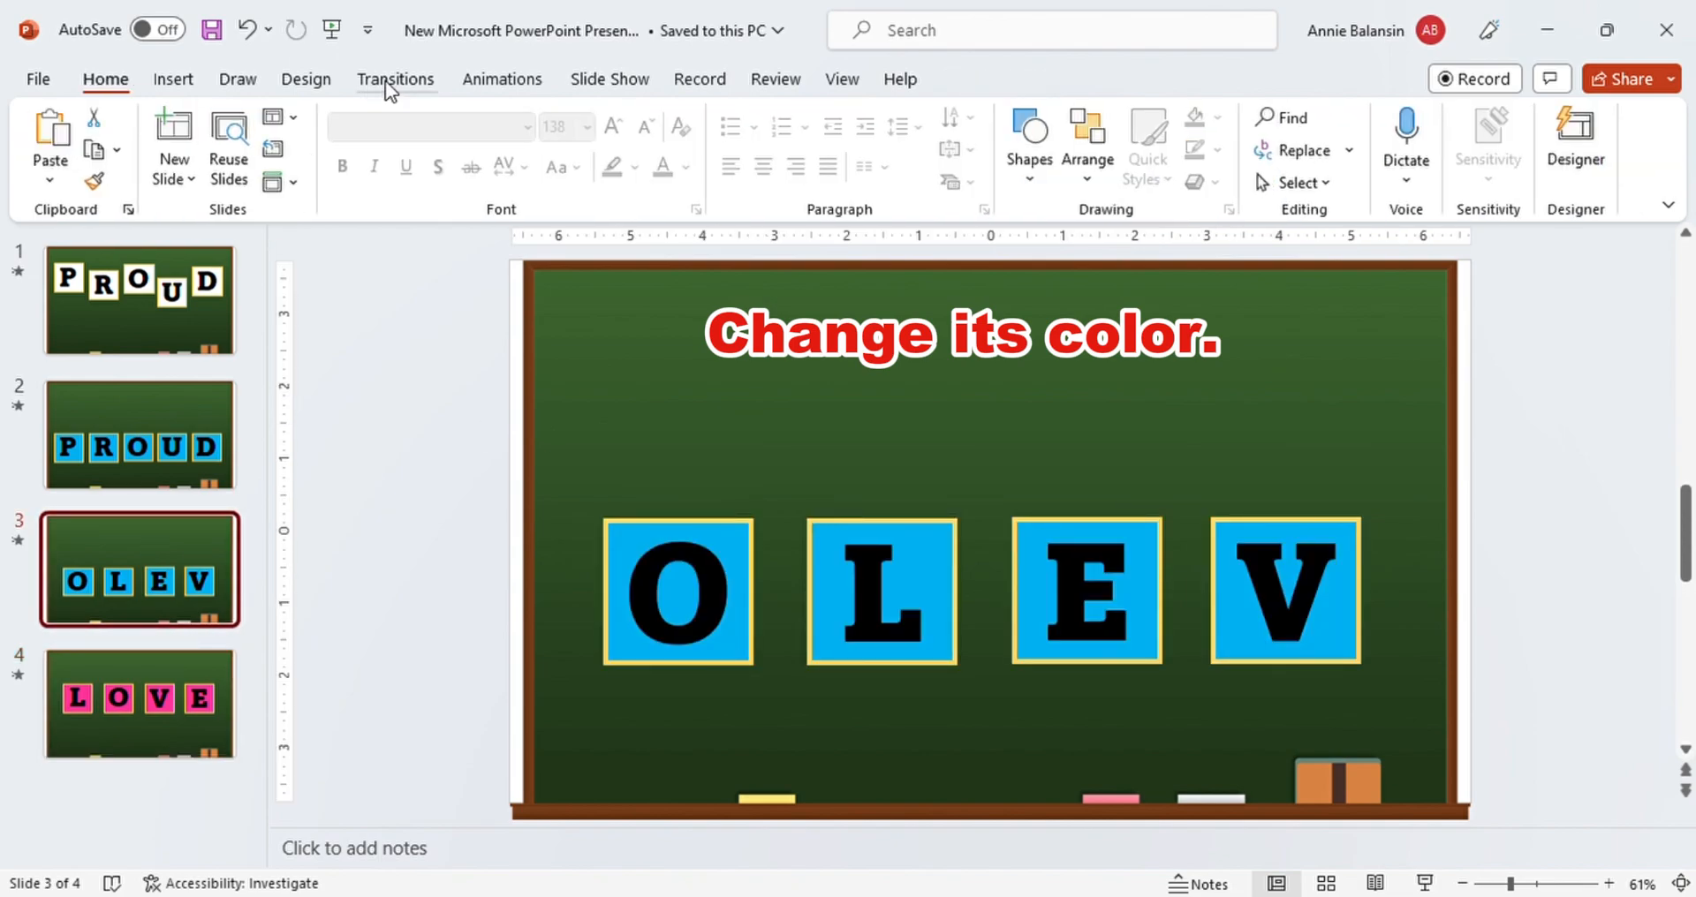
{"action": "left_click", "coordinate": [396, 78]}
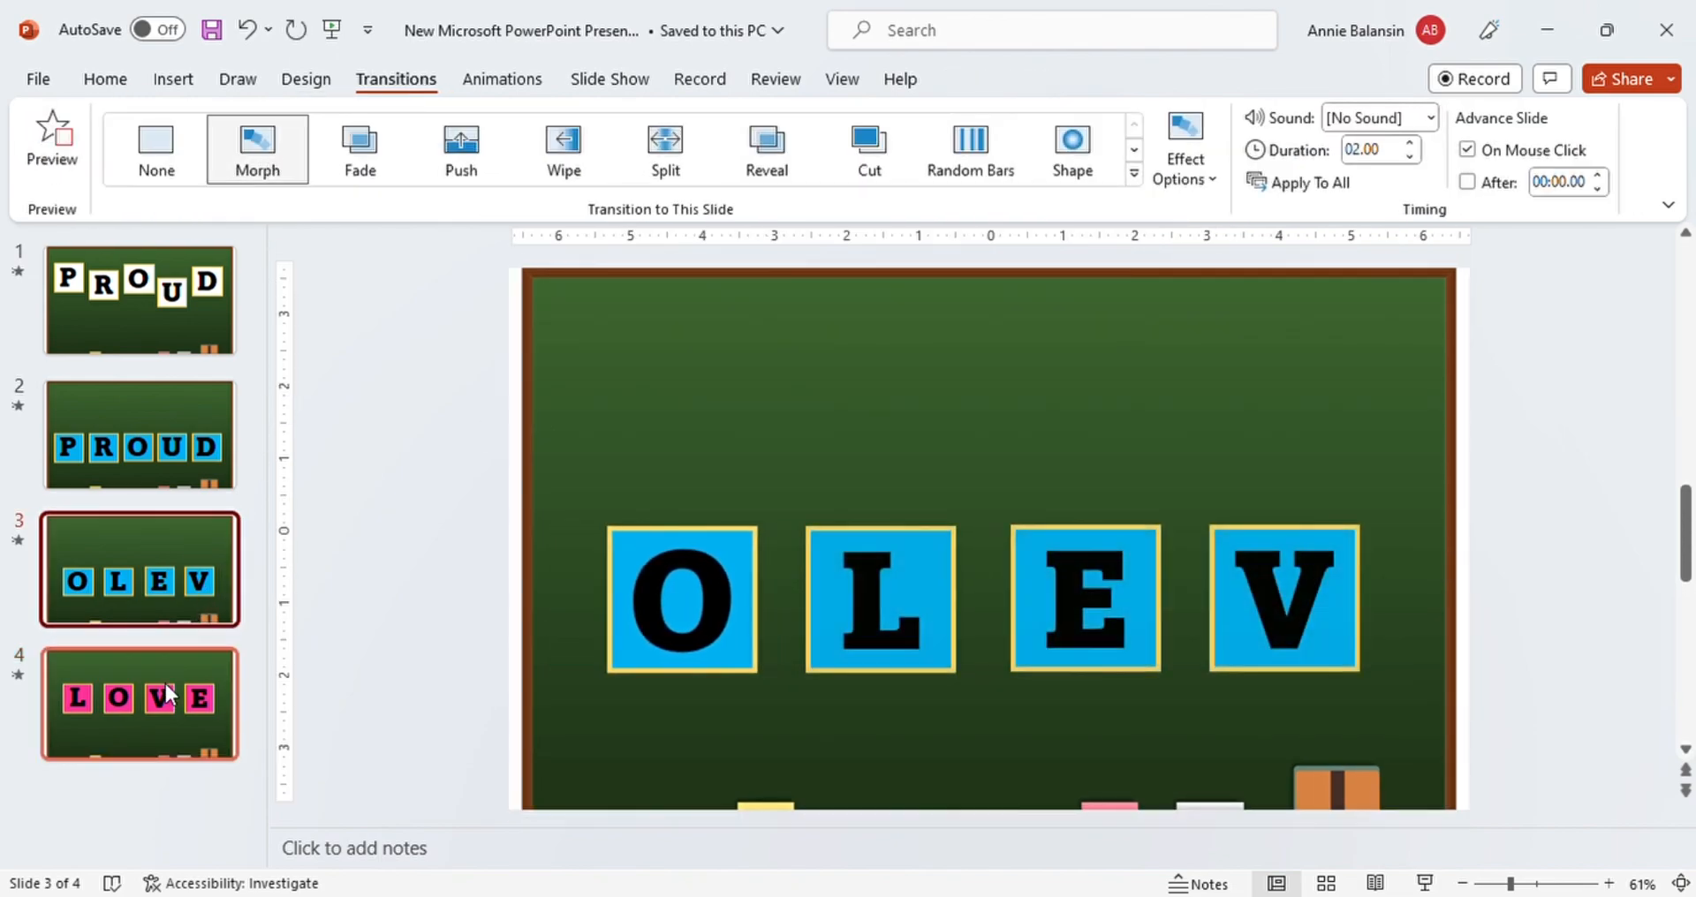
{"action": "left_click", "coordinate": [136, 702]}
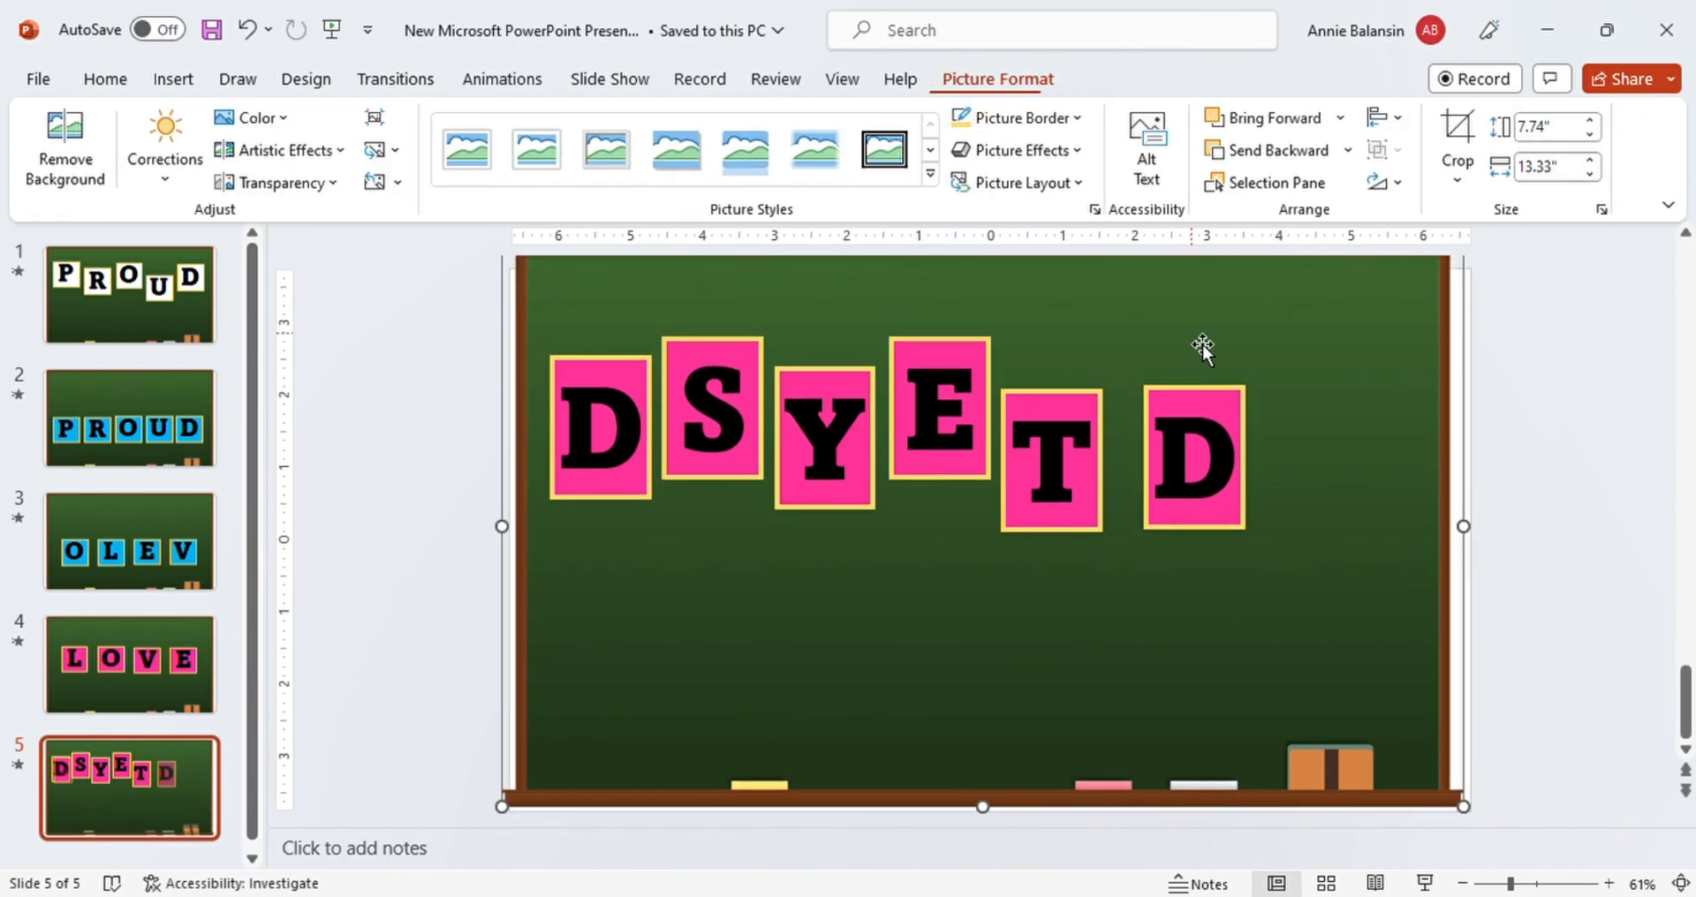
Edit the last letter box, line up the boxes including E, and start recolouring the D box
{"action": "left_click", "coordinate": [1194, 448]}
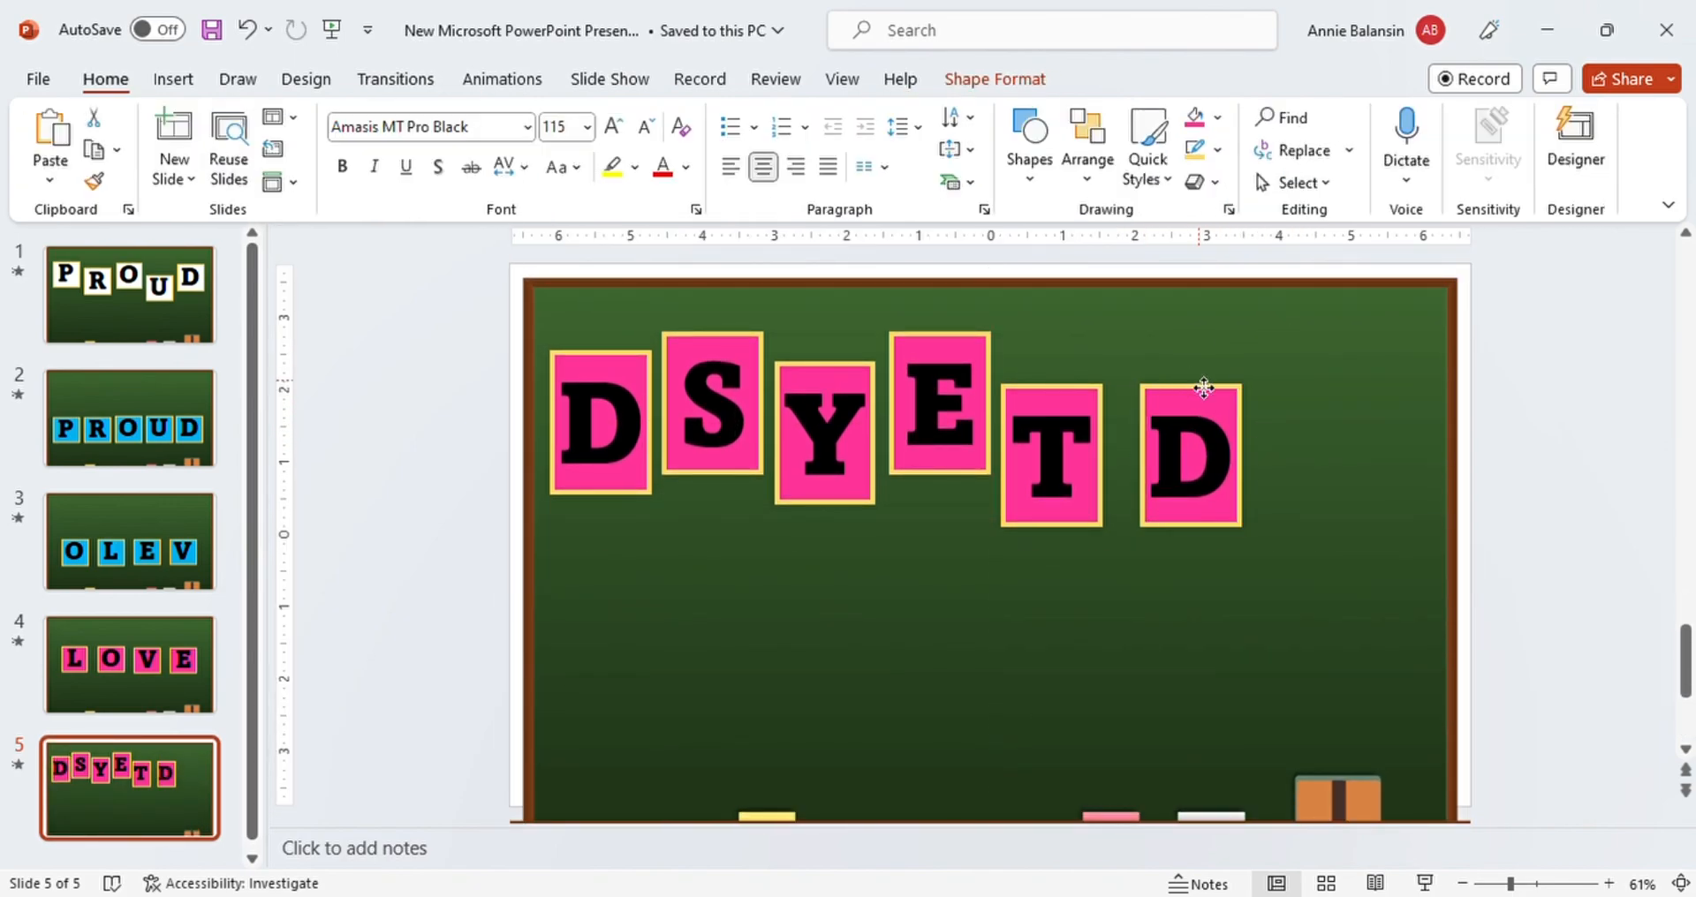
{"action": "left_click", "coordinate": [1188, 457]}
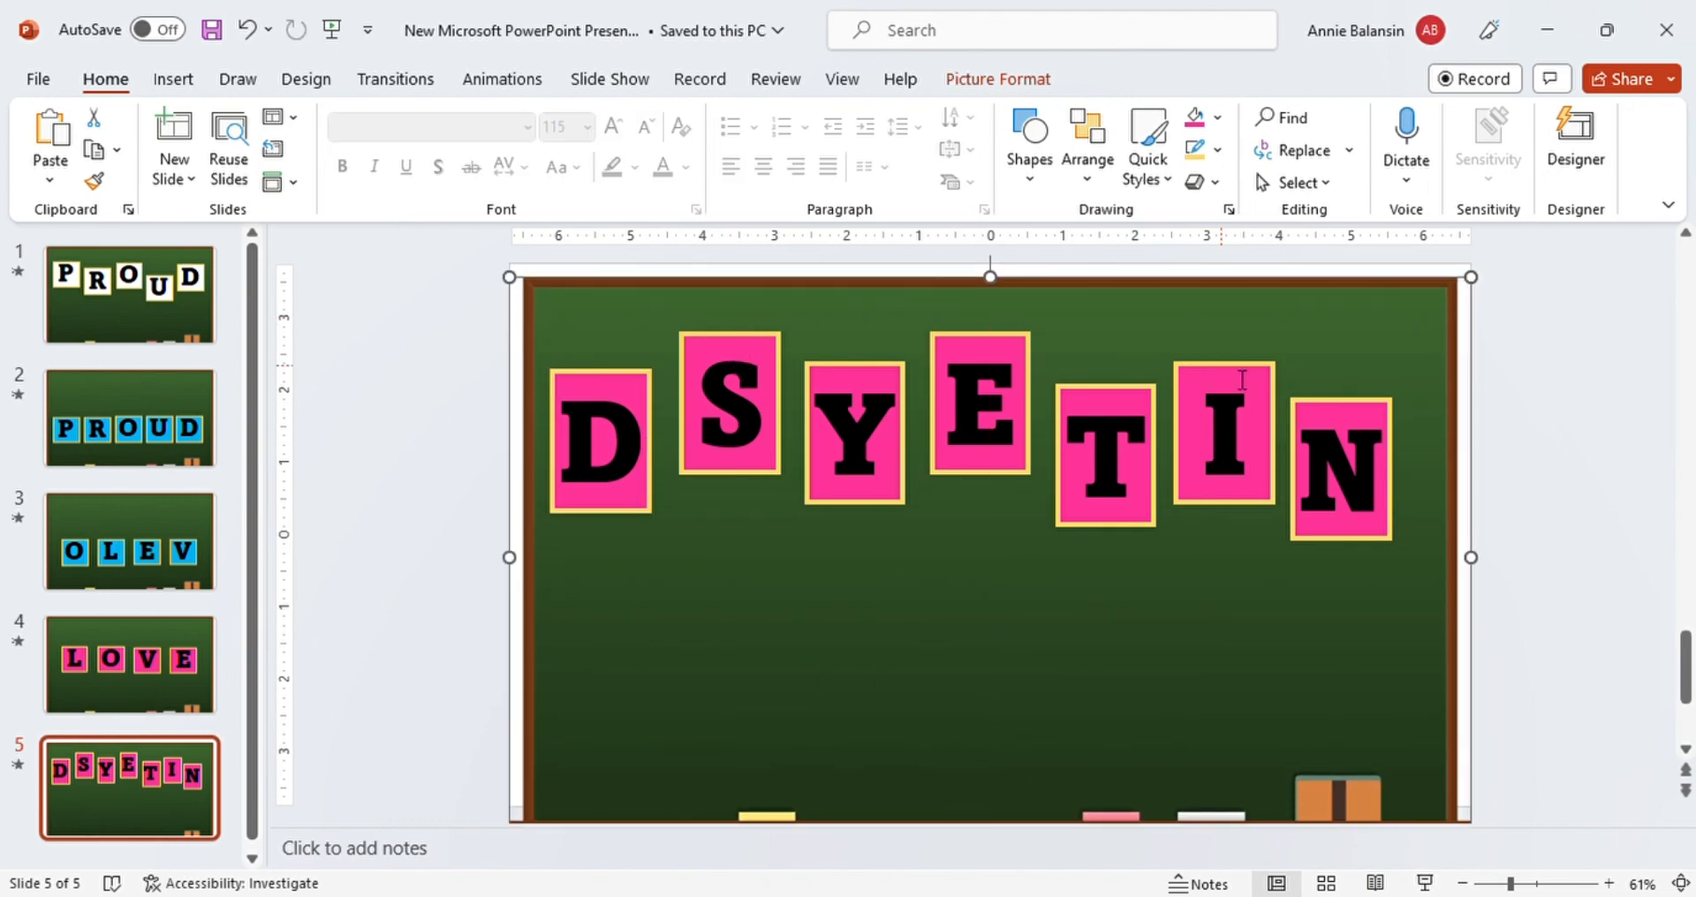
{"action": "left_click", "coordinate": [732, 431]}
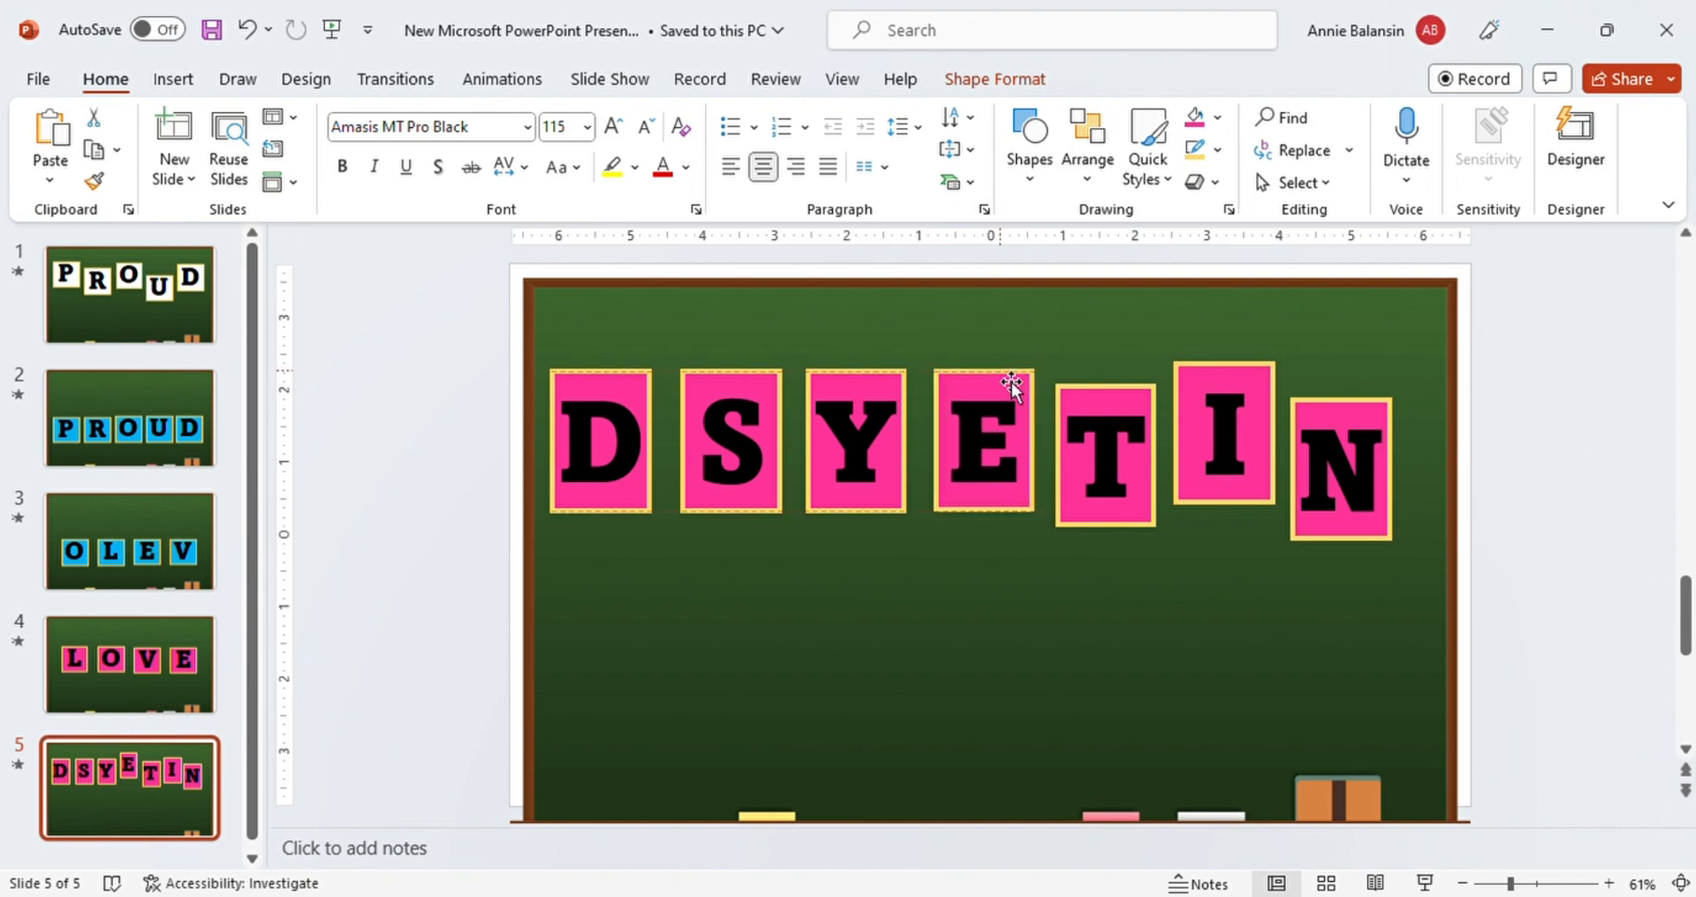
{"action": "left_click", "coordinate": [1229, 444]}
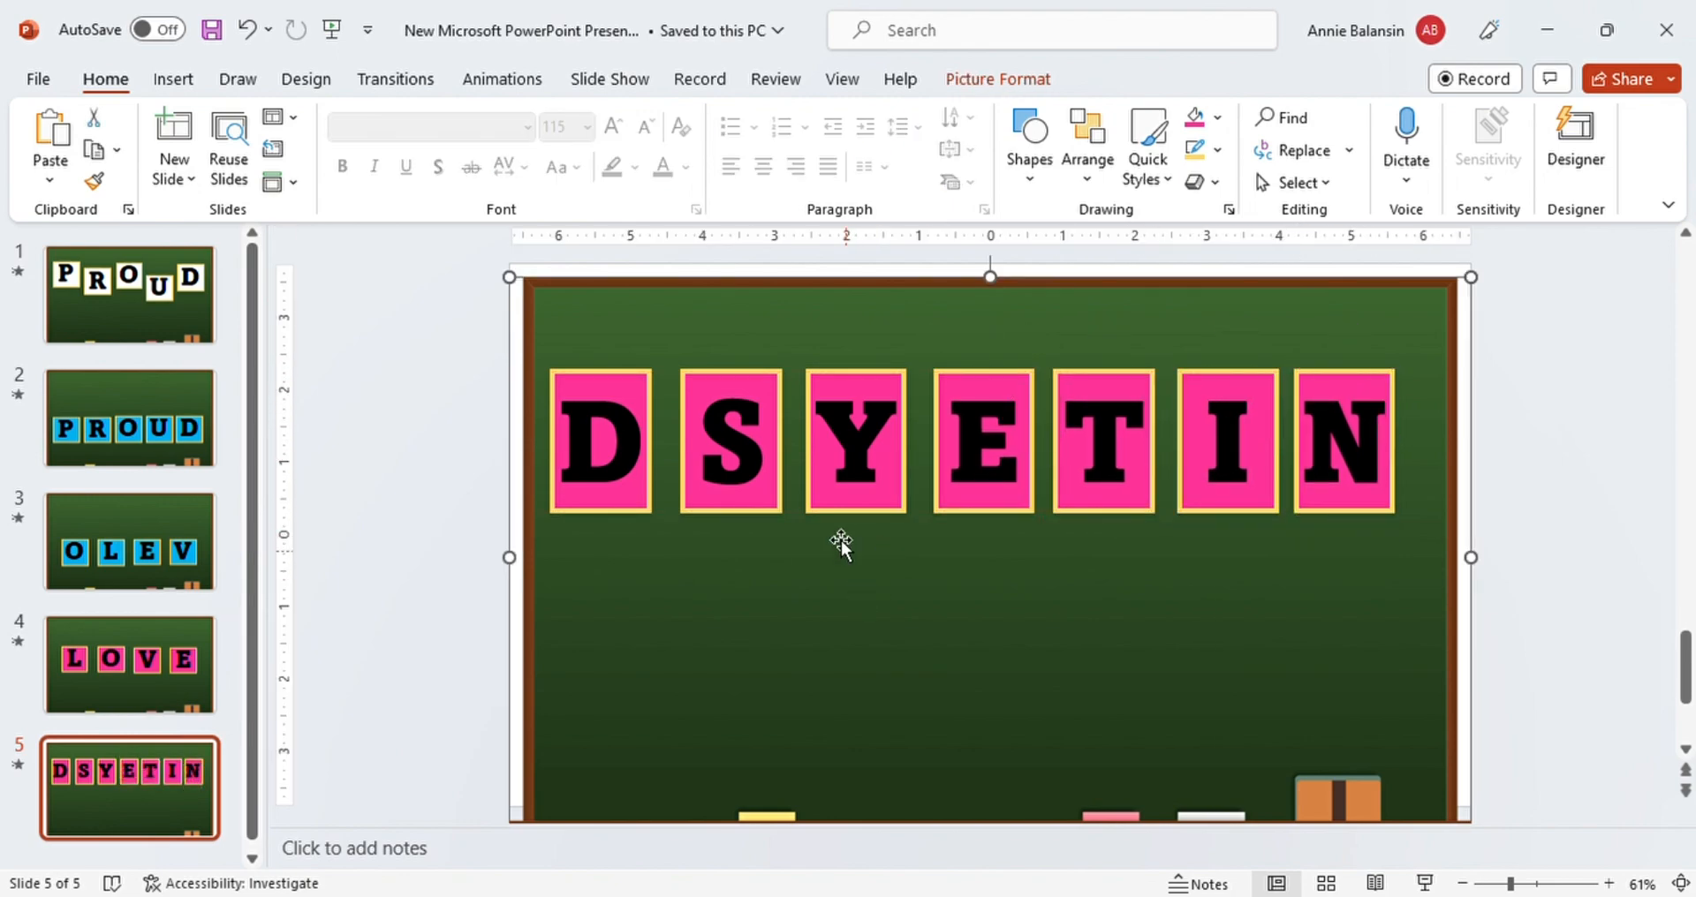
{"action": "mouse_move", "coordinate": [665, 530]}
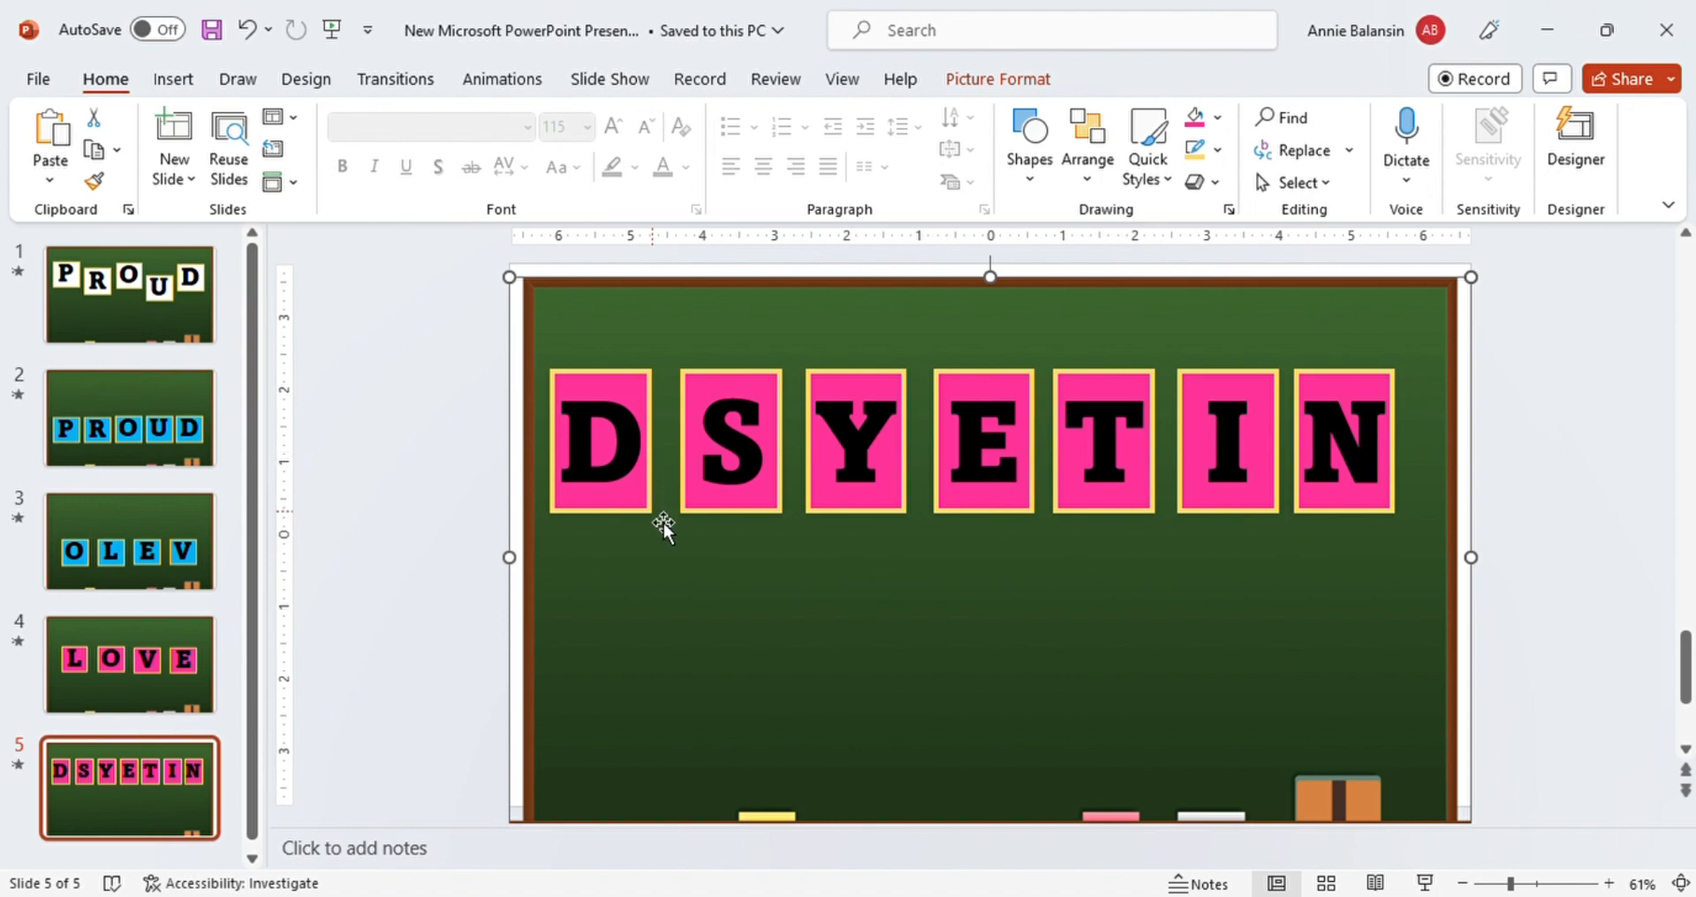
{"action": "left_click", "coordinate": [601, 440]}
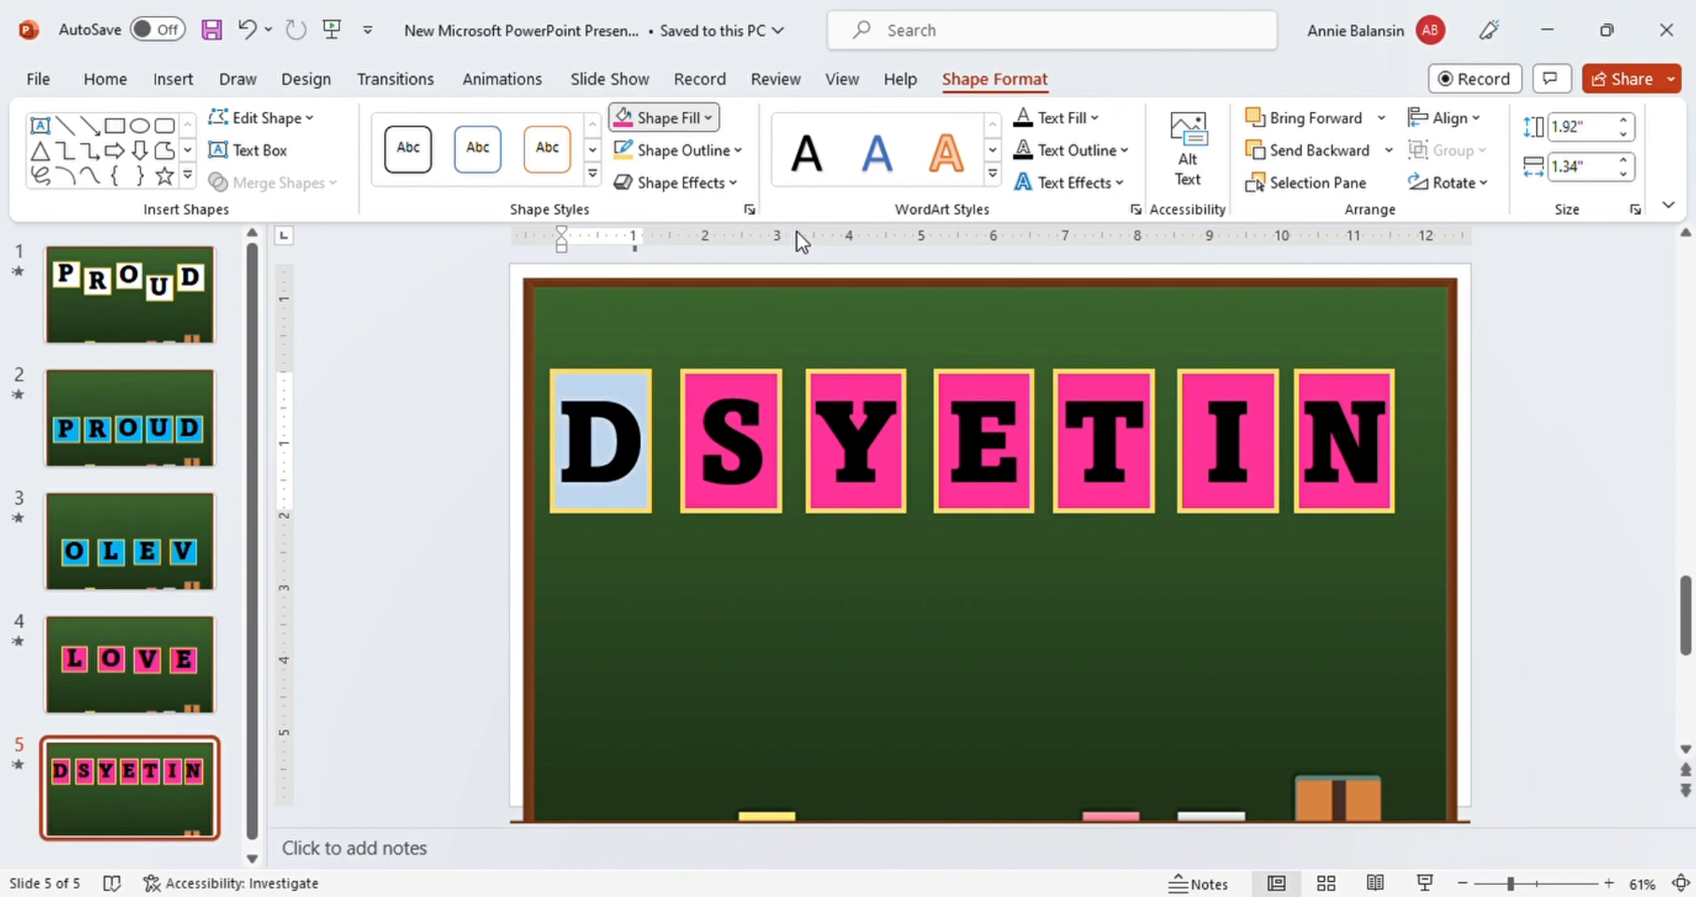
{"action": "left_click", "coordinate": [600, 442]}
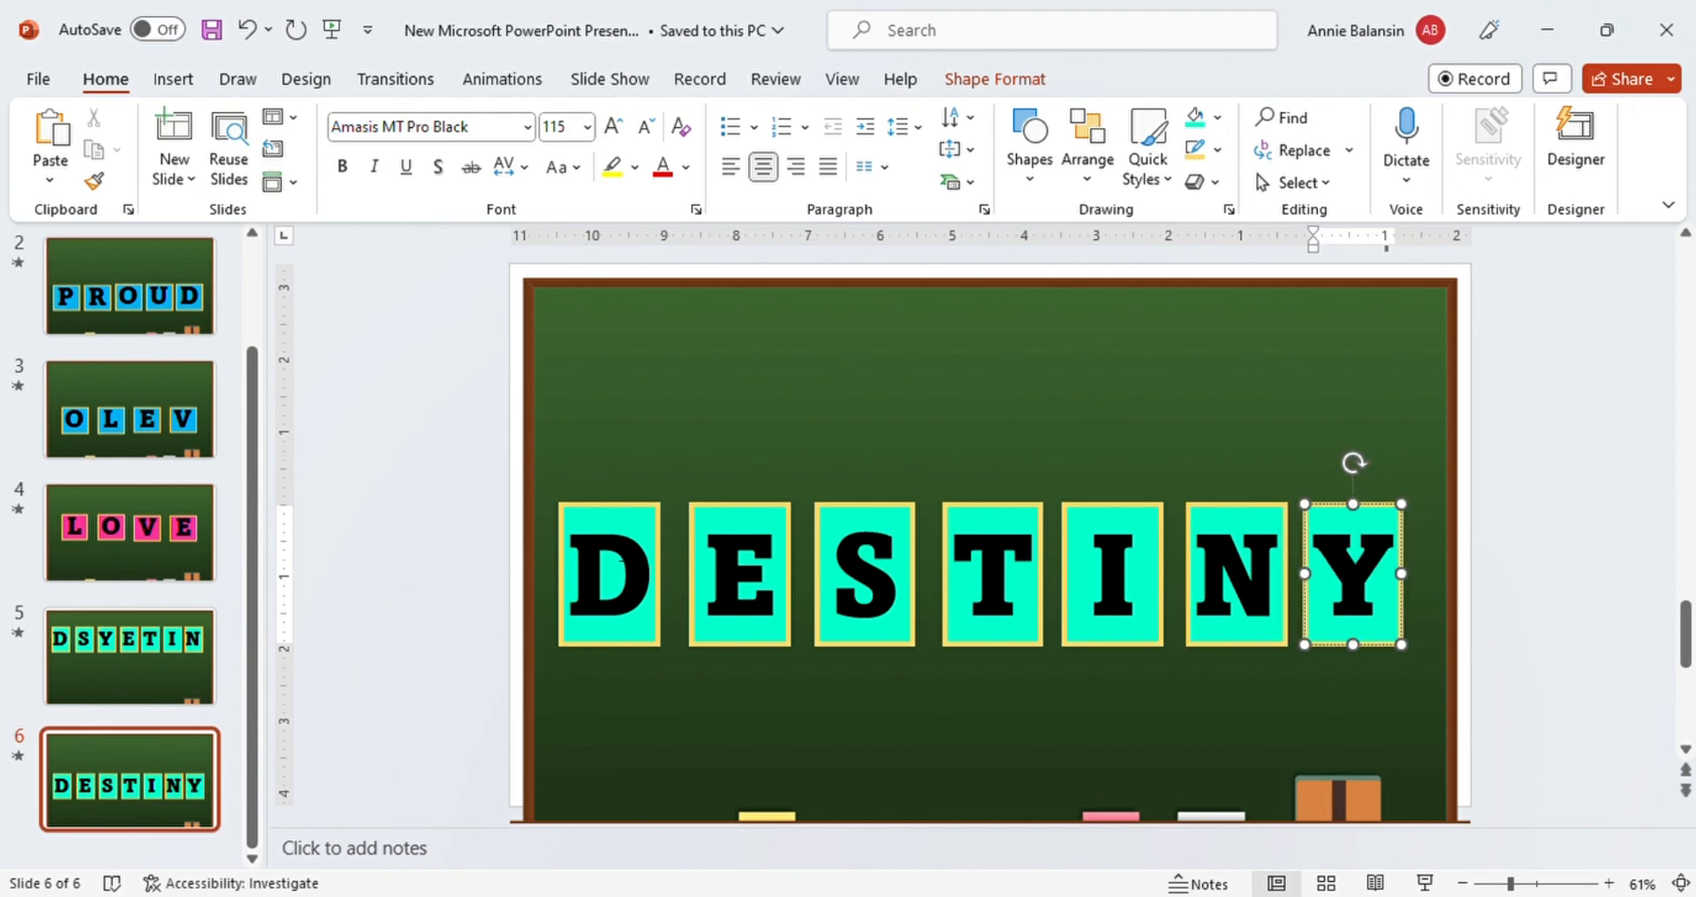
Select the D box on the DESTINY slide for recolouring, then return to the DSYETIN slide
{"action": "left_click", "coordinate": [607, 574]}
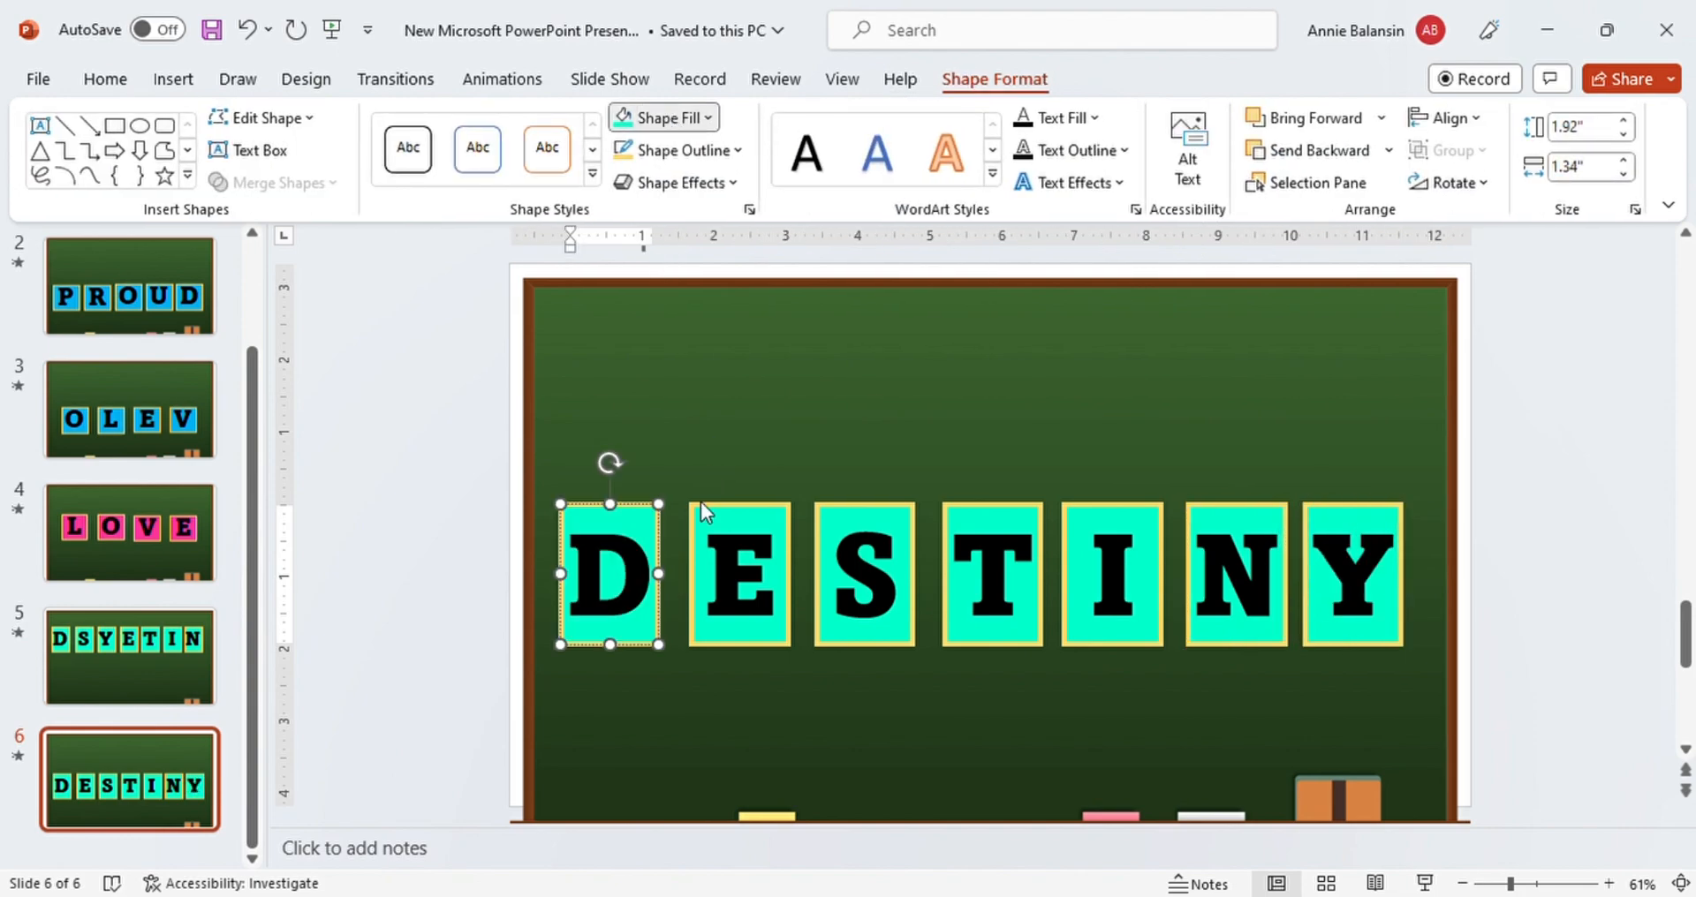
{"action": "mouse_move", "coordinate": [821, 459]}
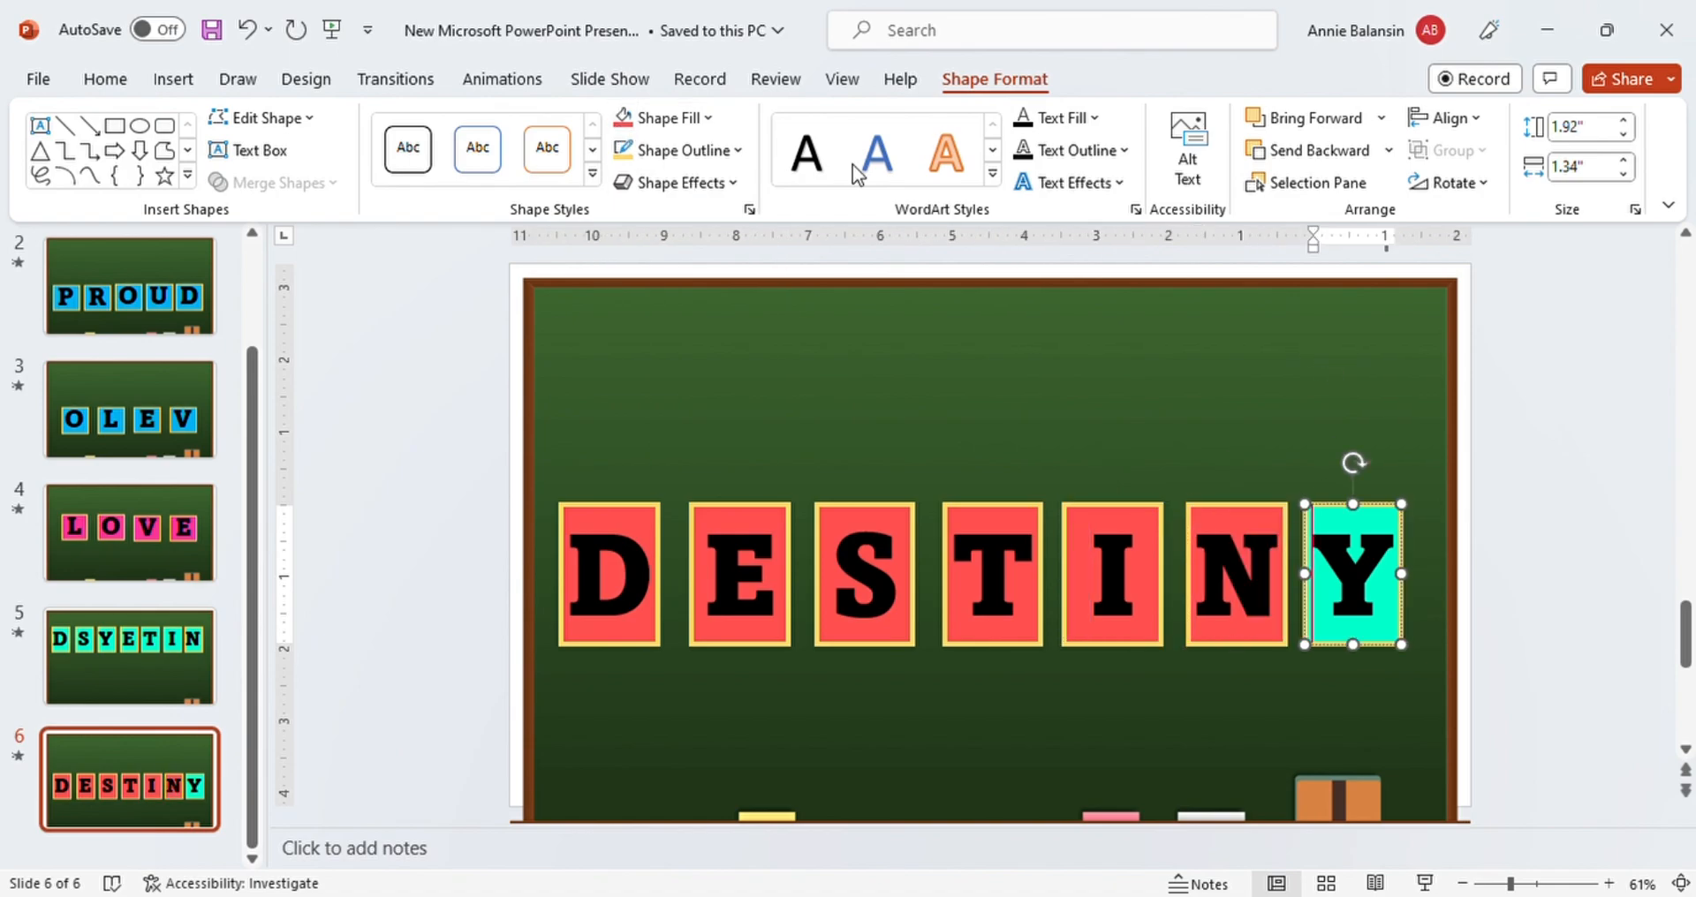
{"action": "left_click", "coordinate": [129, 655]}
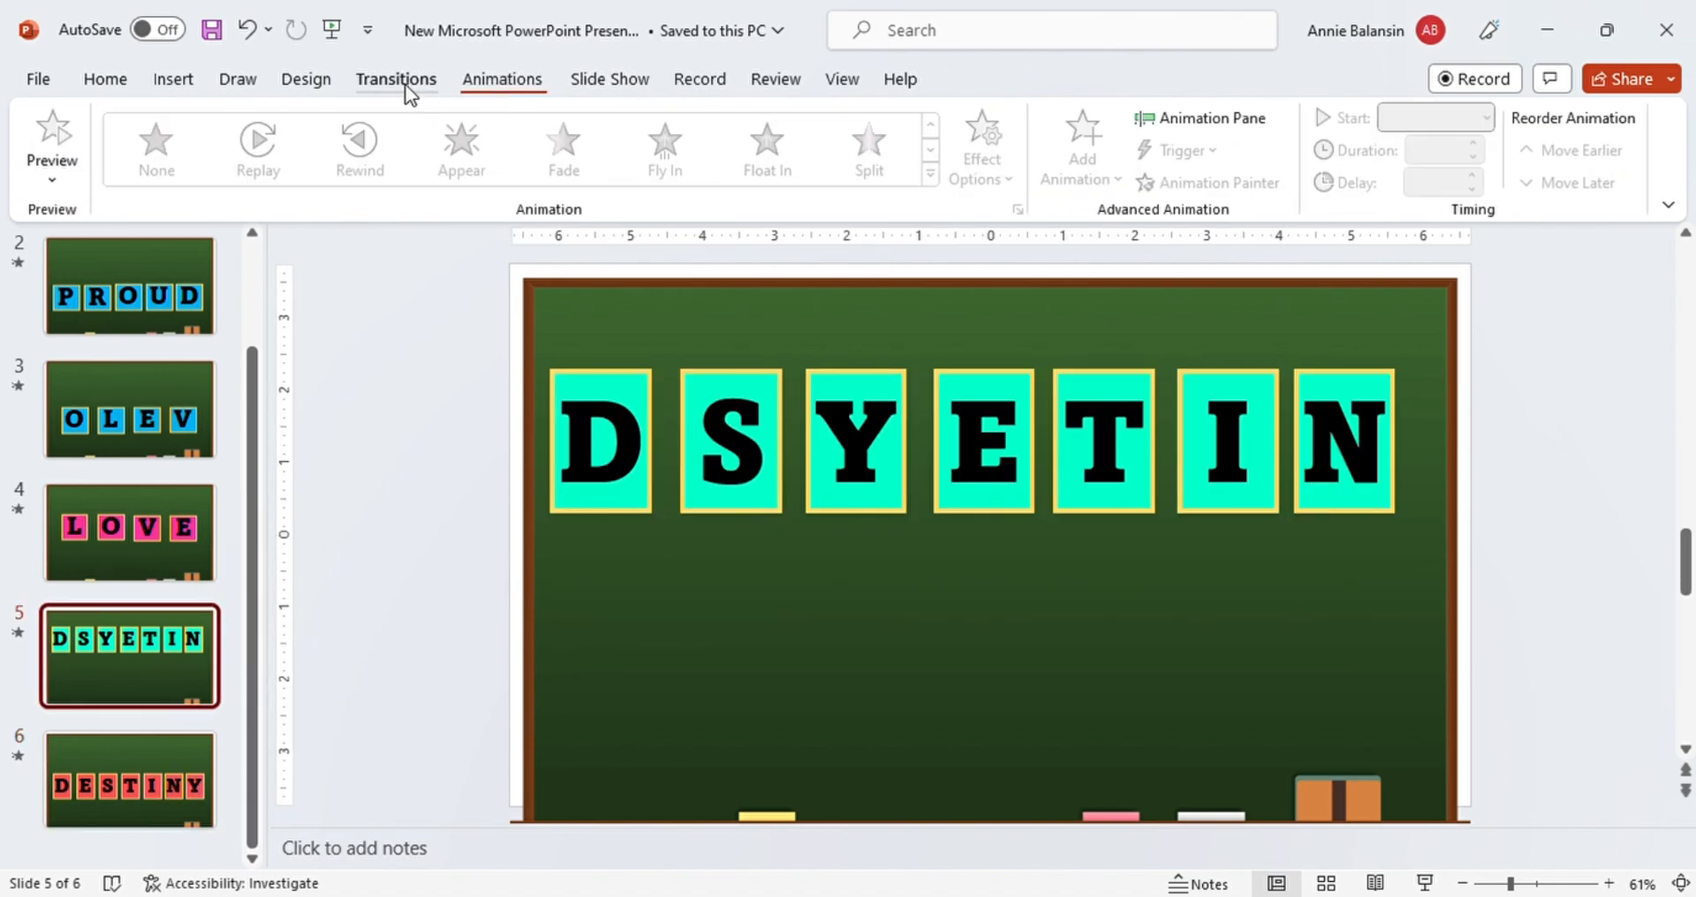